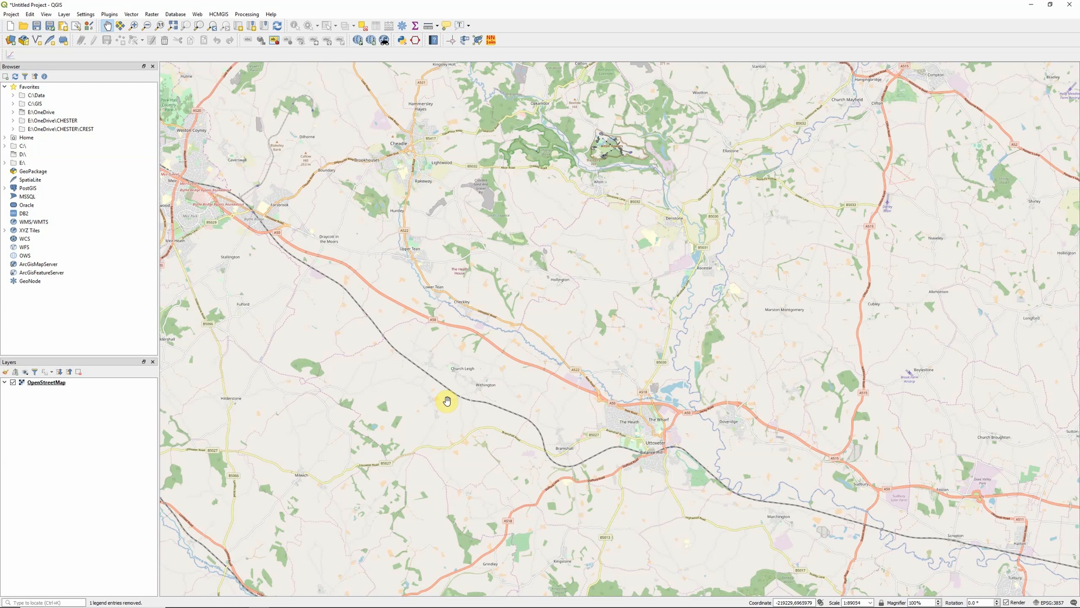
mouse_move(425, 391)
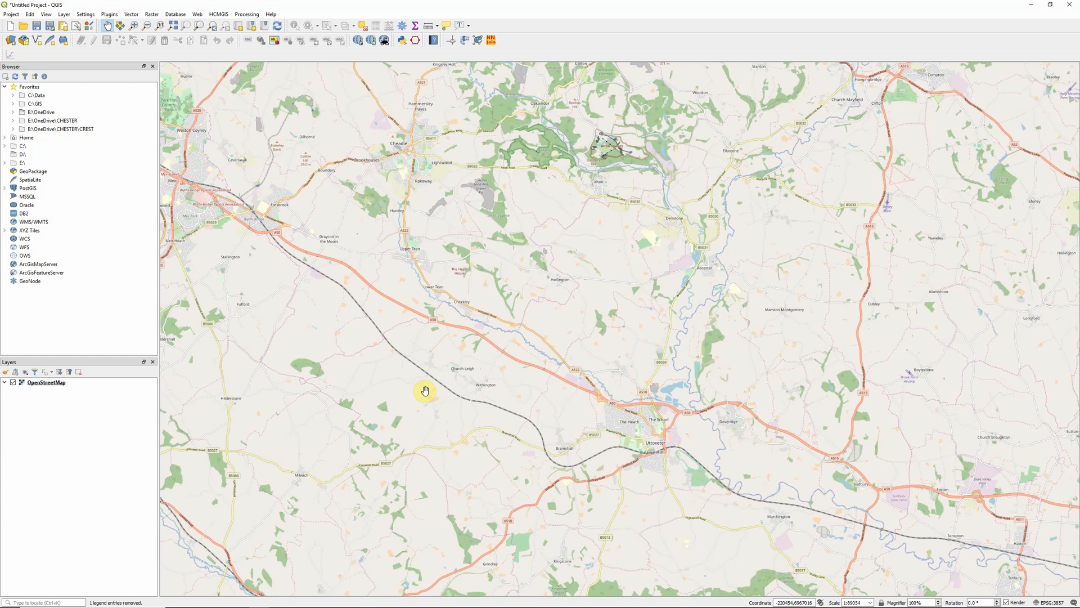
mouse_move(425, 360)
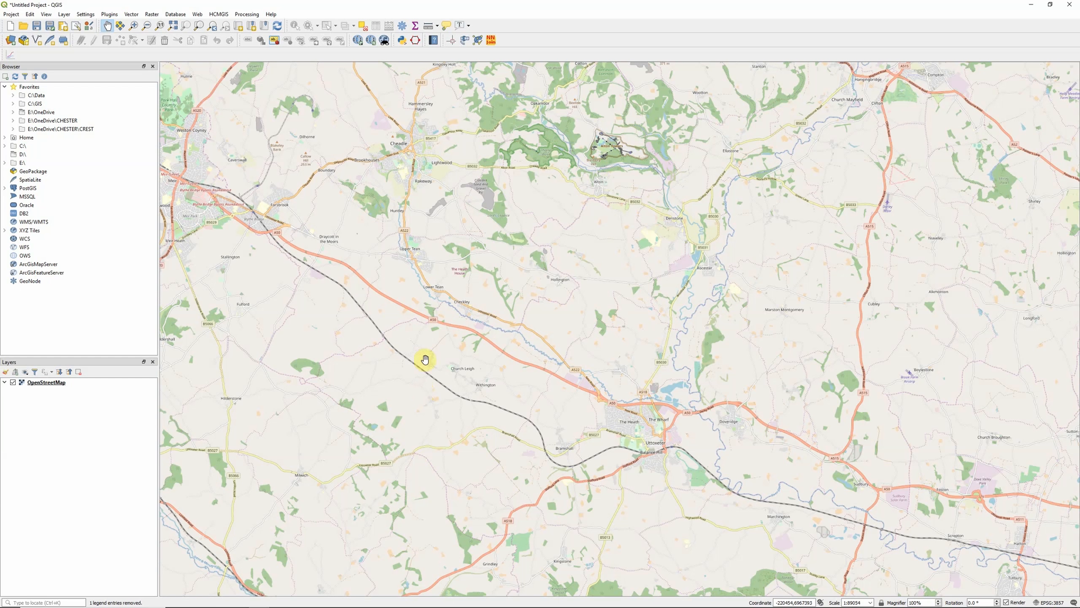
mouse_move(321, 244)
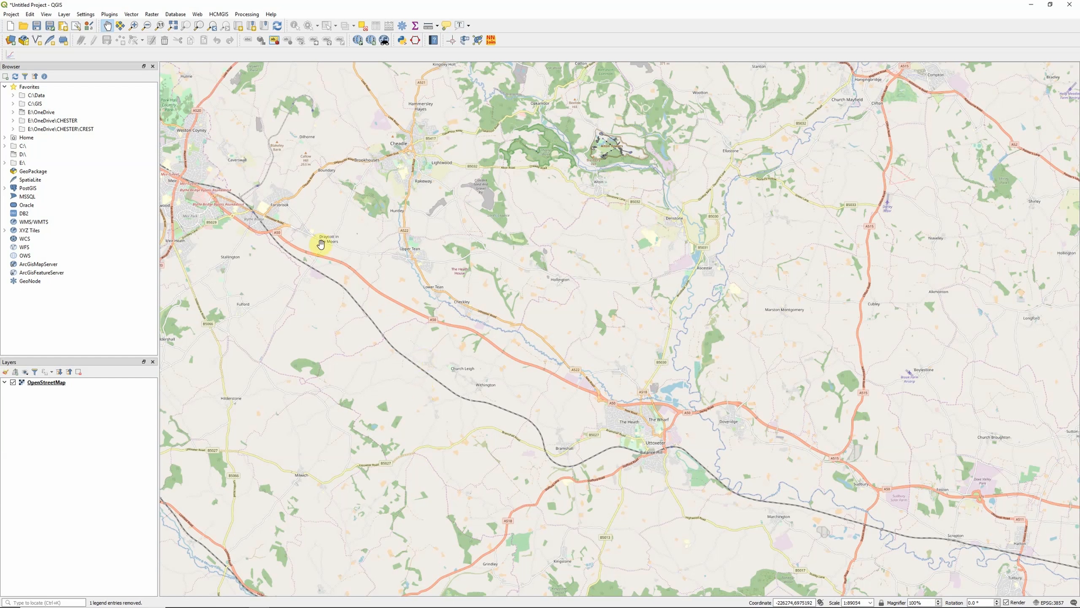
mouse_move(351, 266)
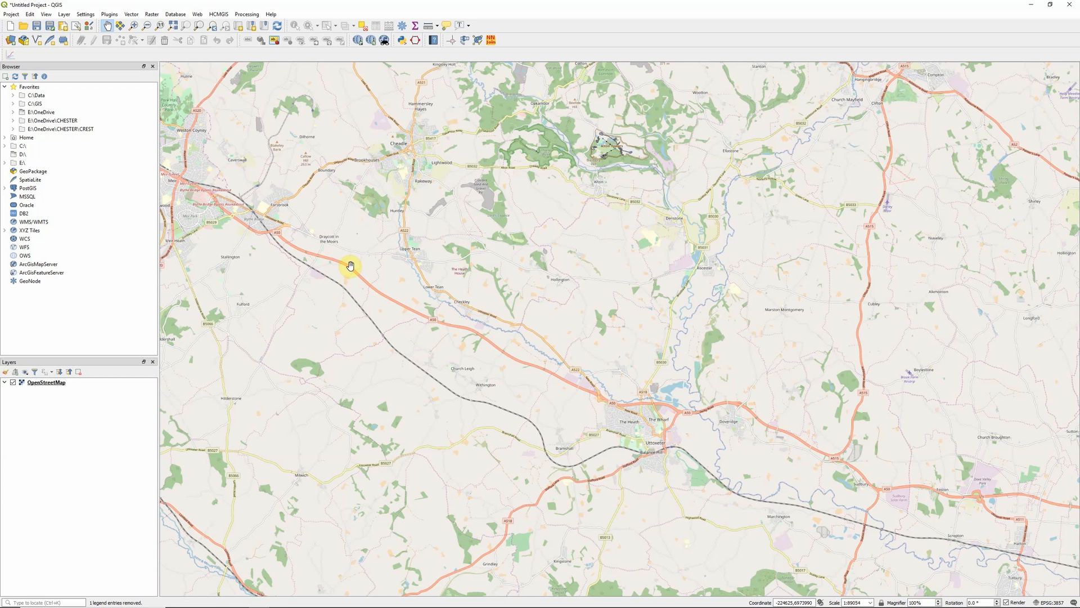
Install the Semi-Automatic Classification Plugin from the All list of the plugin manager.
click(109, 14)
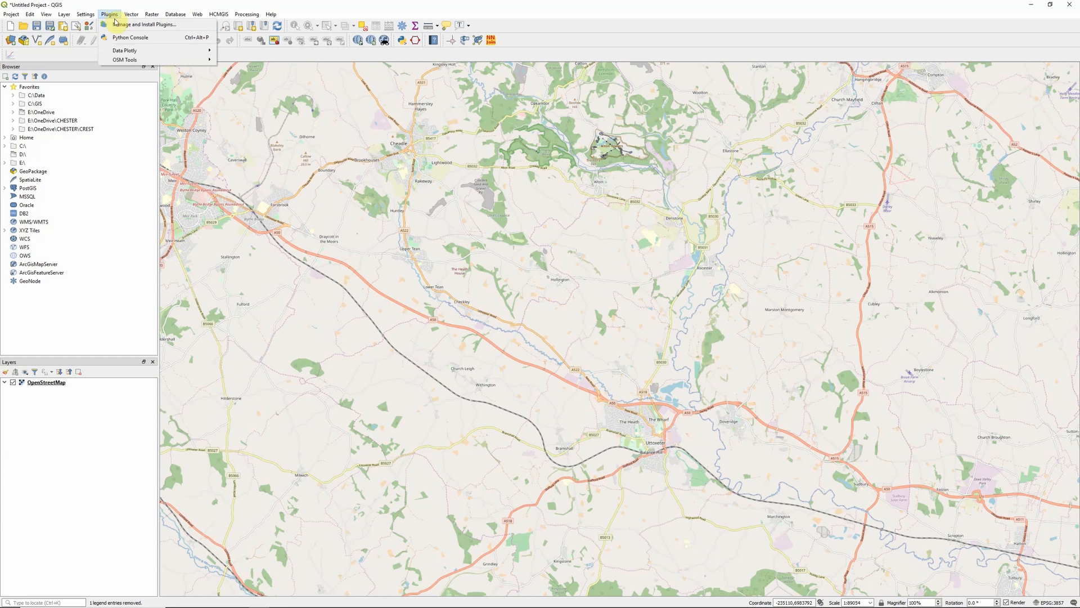
click(143, 24)
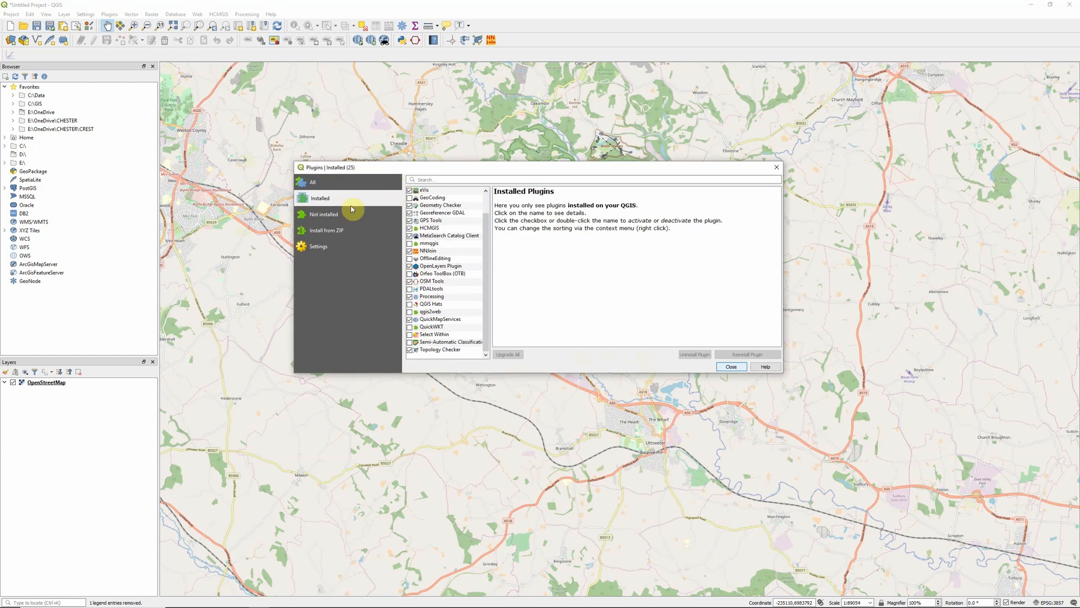
click(311, 182)
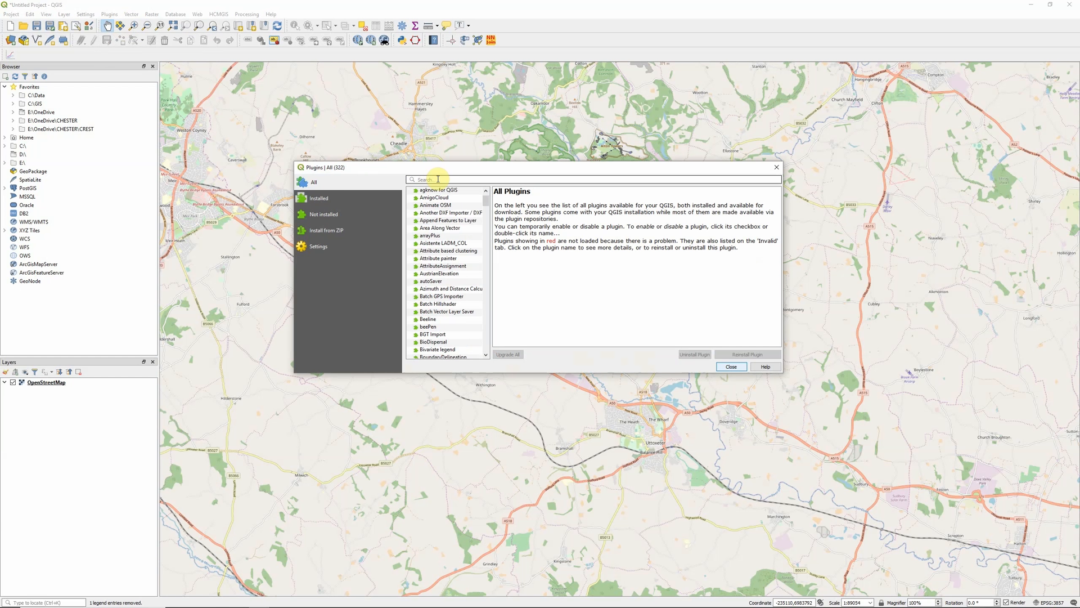
text(sel)
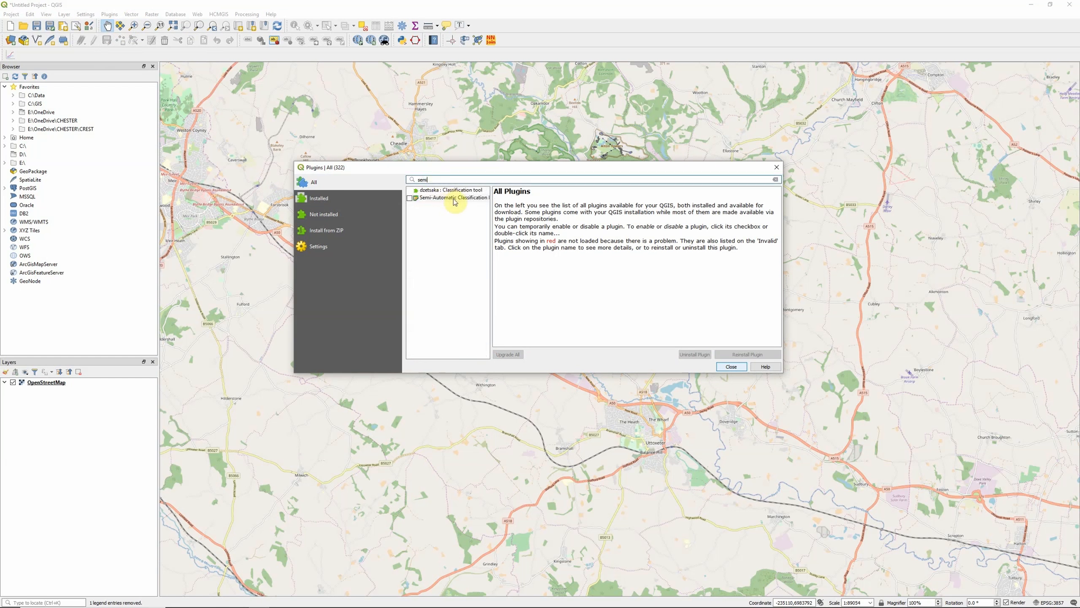
click(451, 198)
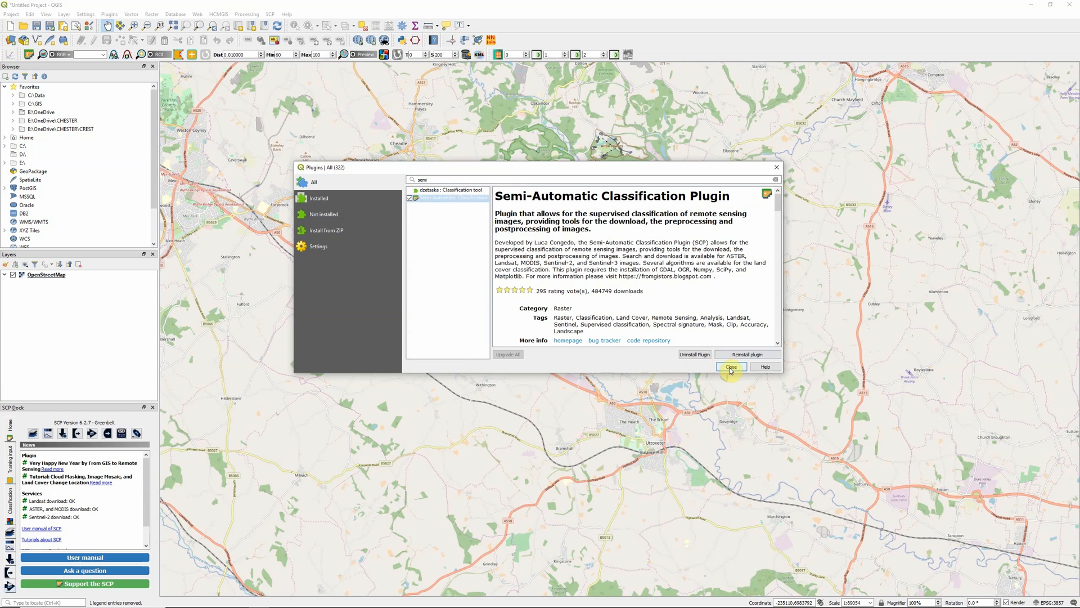
Close the plugin manager so the SCP main window can be opened.
click(730, 366)
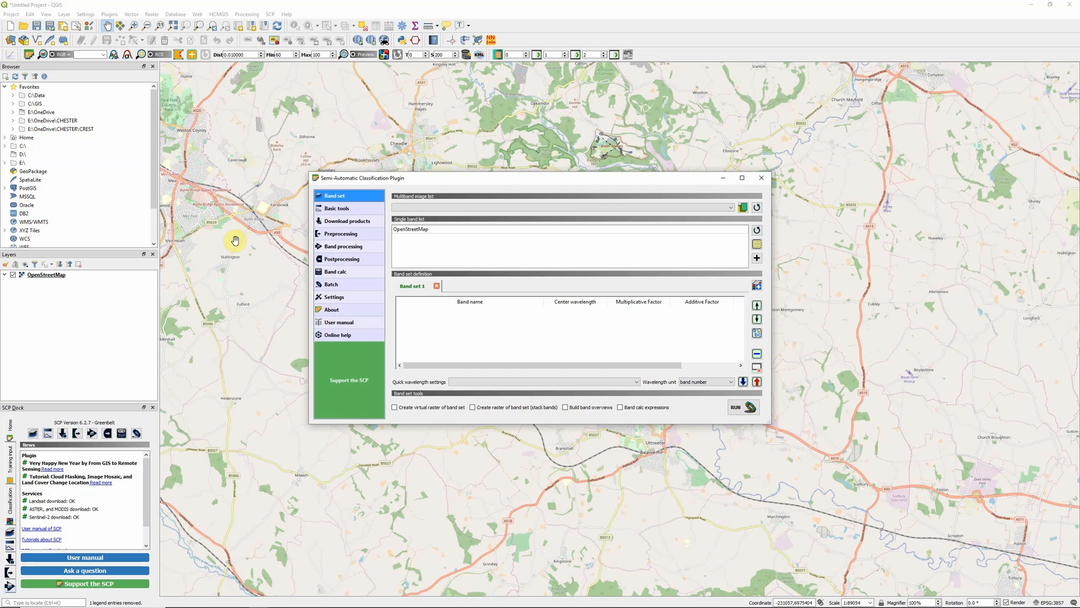
mouse_move(352, 221)
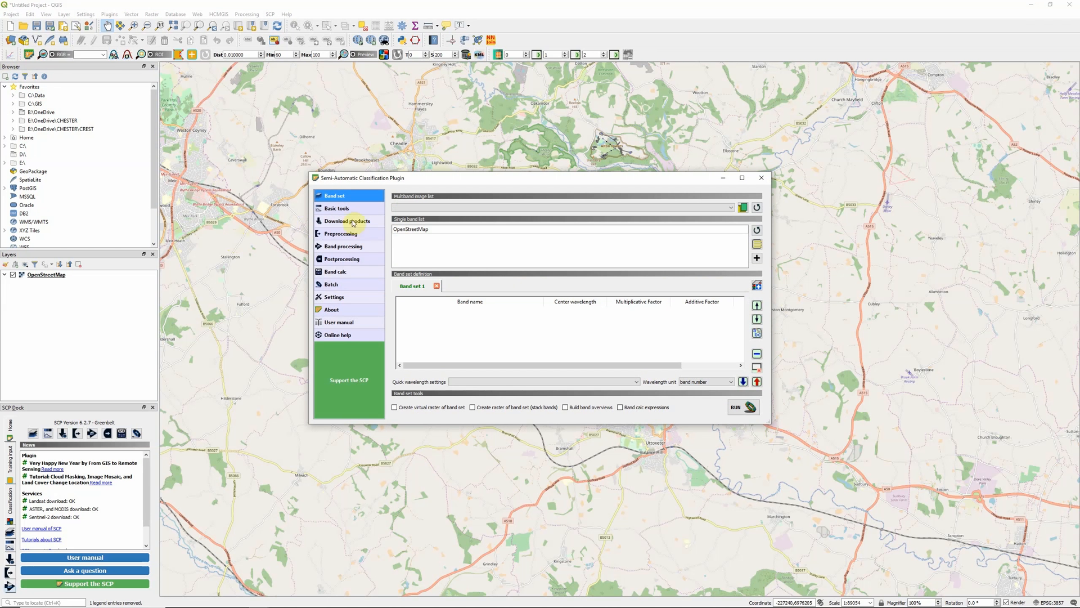
Show the Download products search with Sentinel-2 as the product type.
click(347, 222)
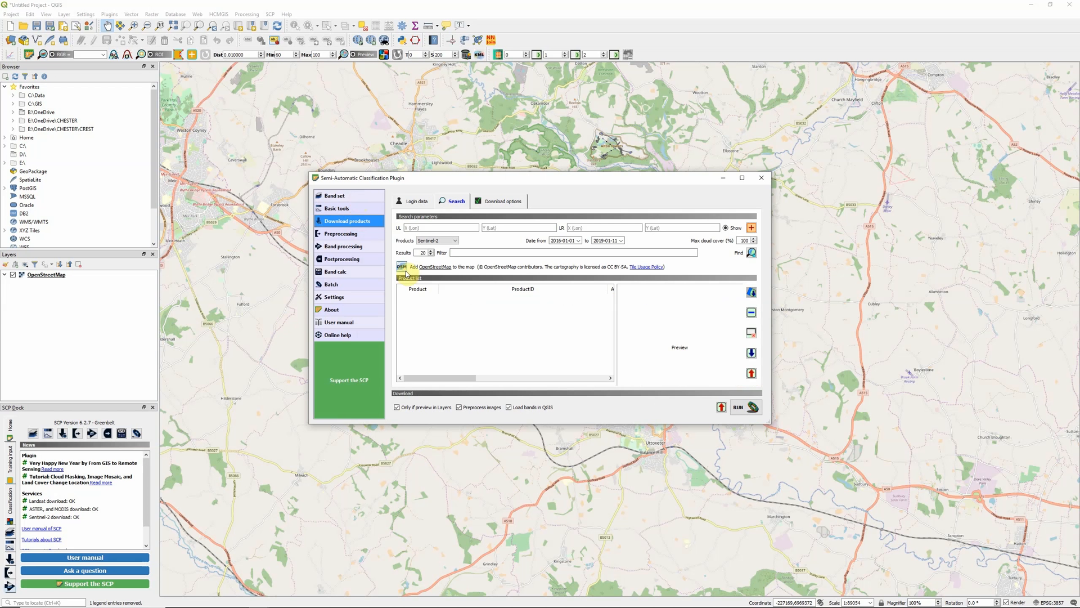
mouse_move(574, 340)
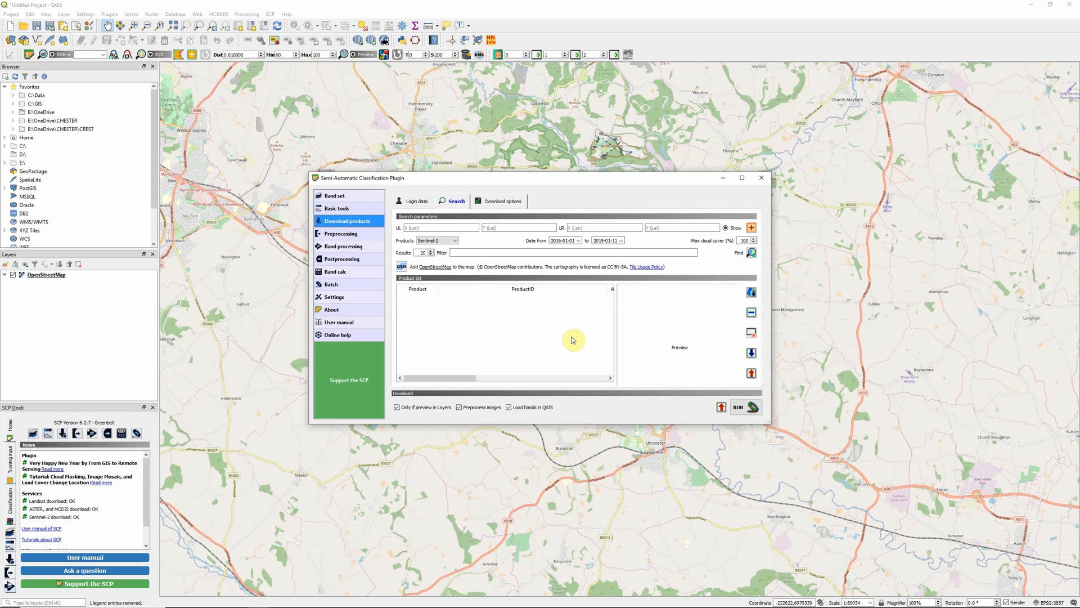
click(436, 239)
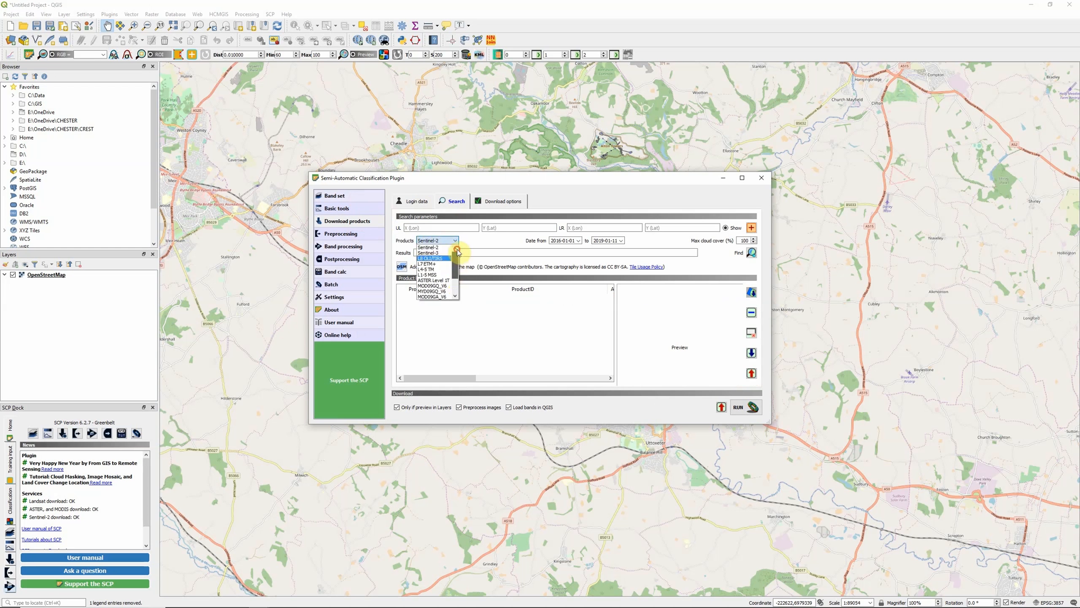
mouse_move(435, 248)
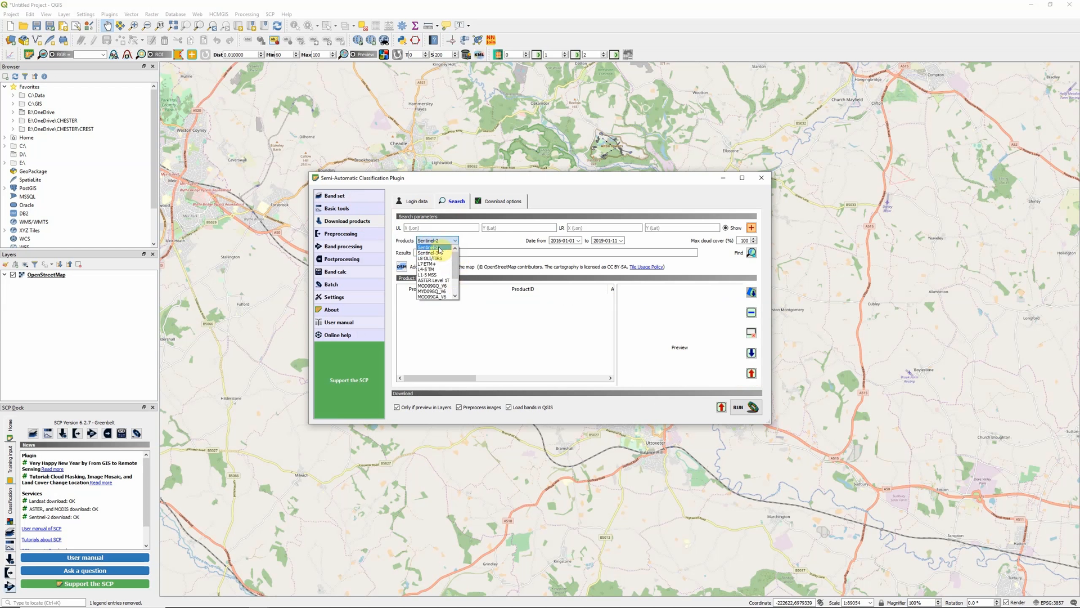
click(431, 240)
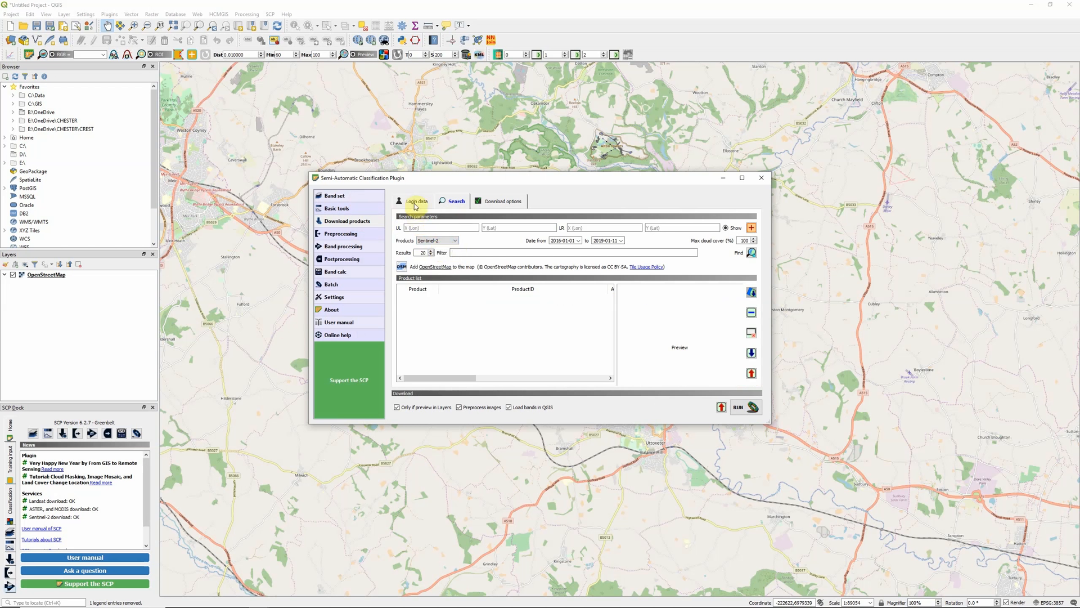
Show the Login data credentials for Landsat, ASTER/MODIS and Sentinel.
click(416, 200)
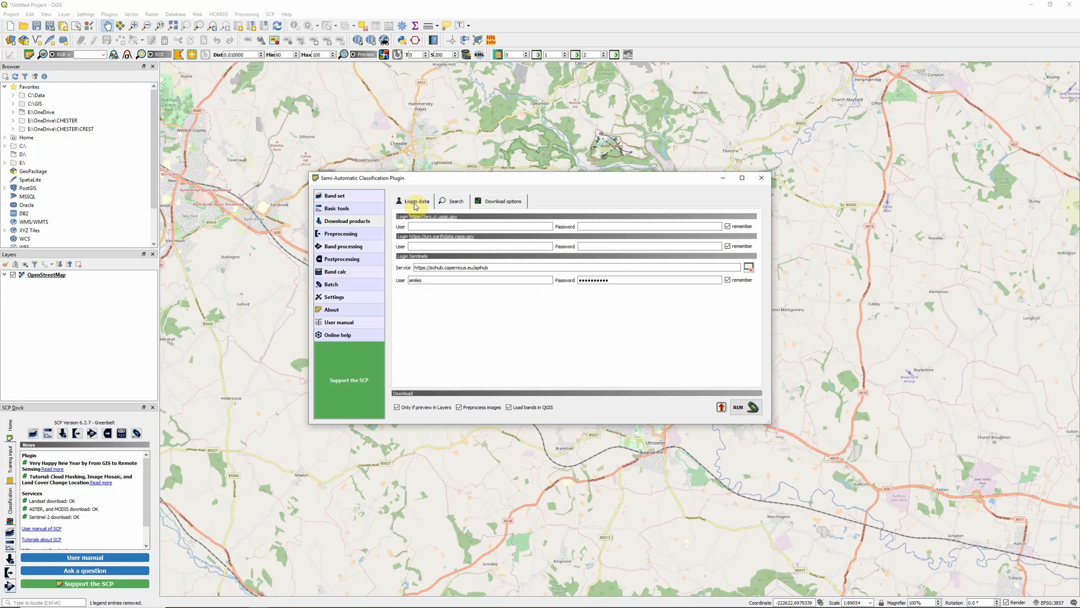
mouse_move(476, 303)
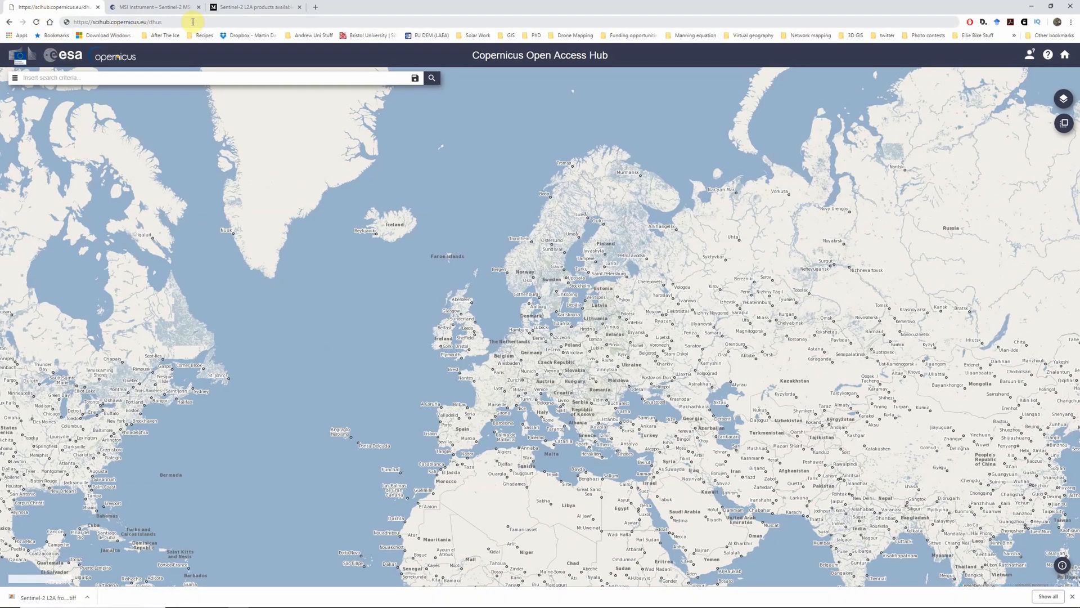
mouse_move(121, 31)
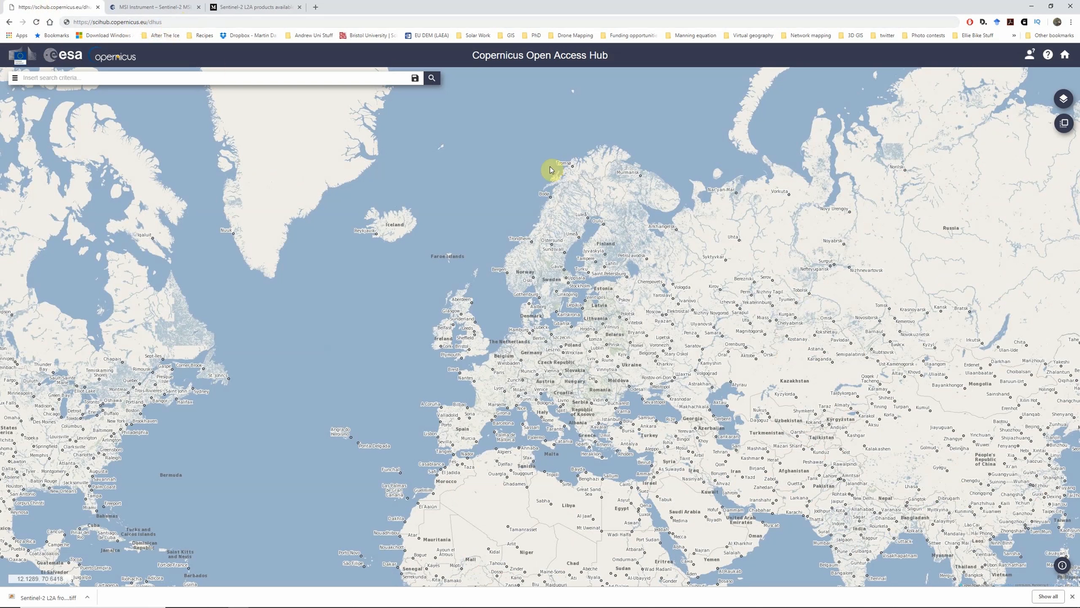
Start signing up for a new Copernicus Open Access Hub account.
click(1030, 55)
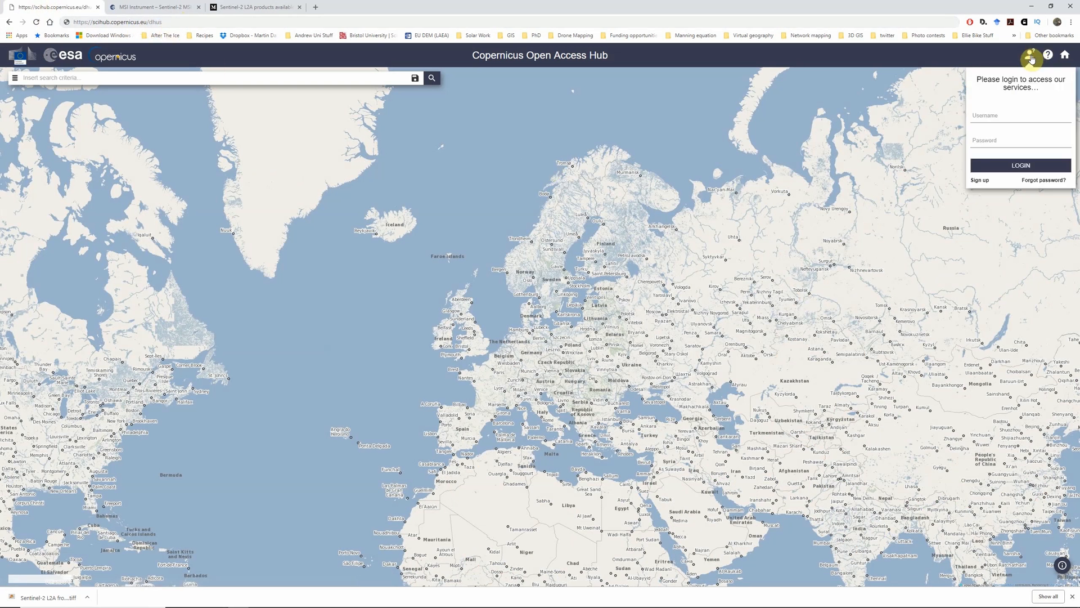
click(979, 181)
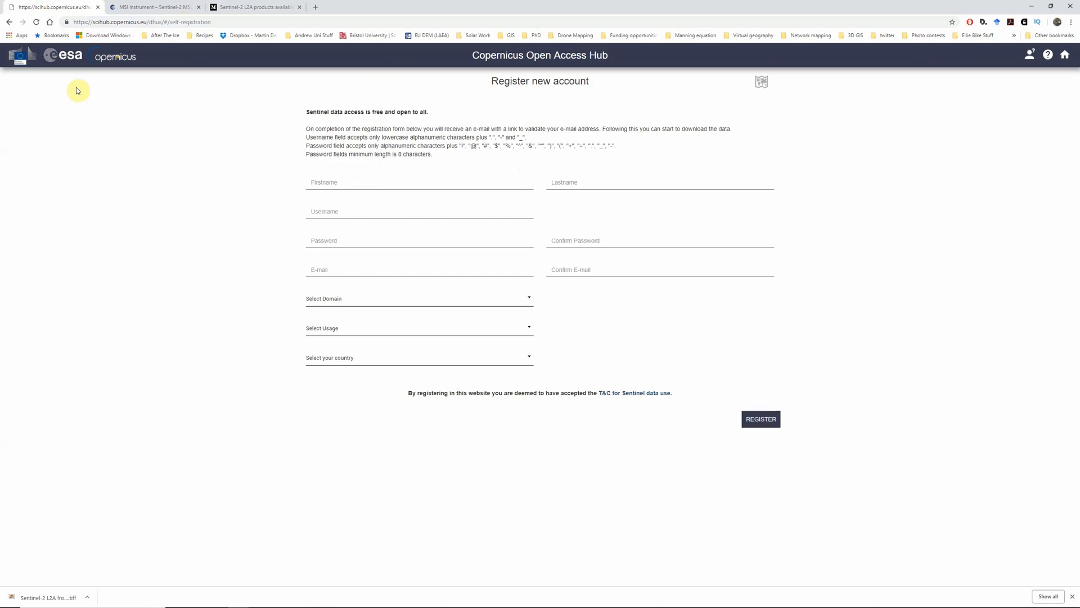
mouse_move(223, 195)
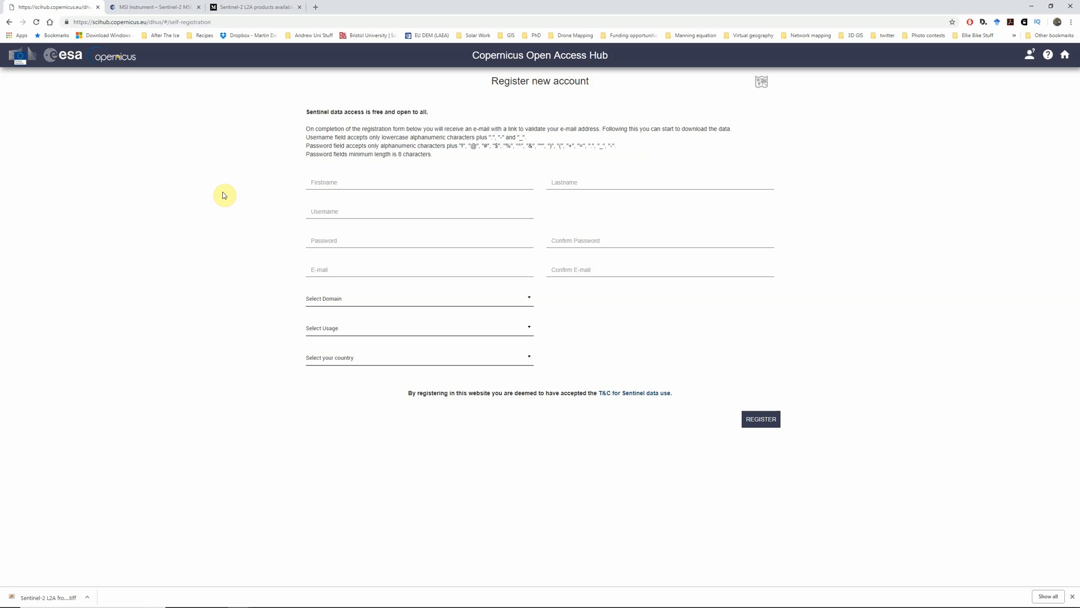
mouse_move(1033, 5)
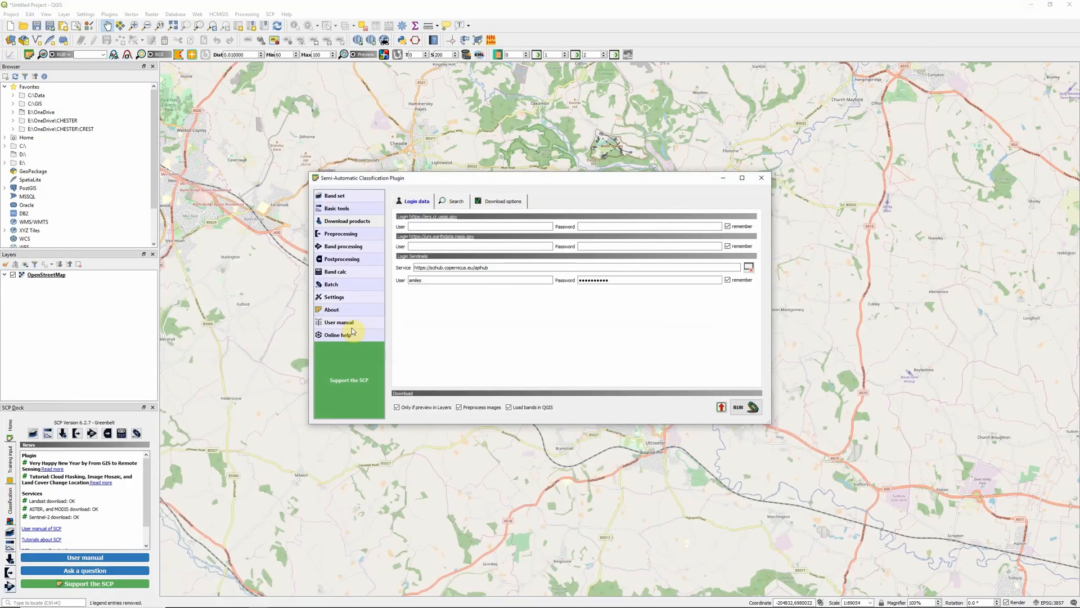
mouse_move(459, 336)
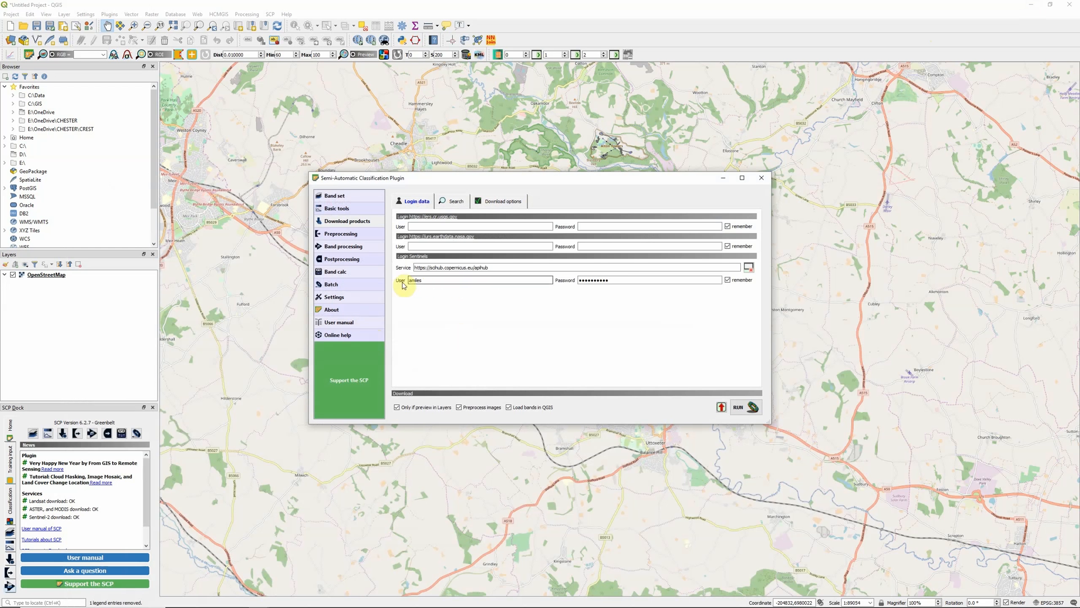
mouse_move(568, 333)
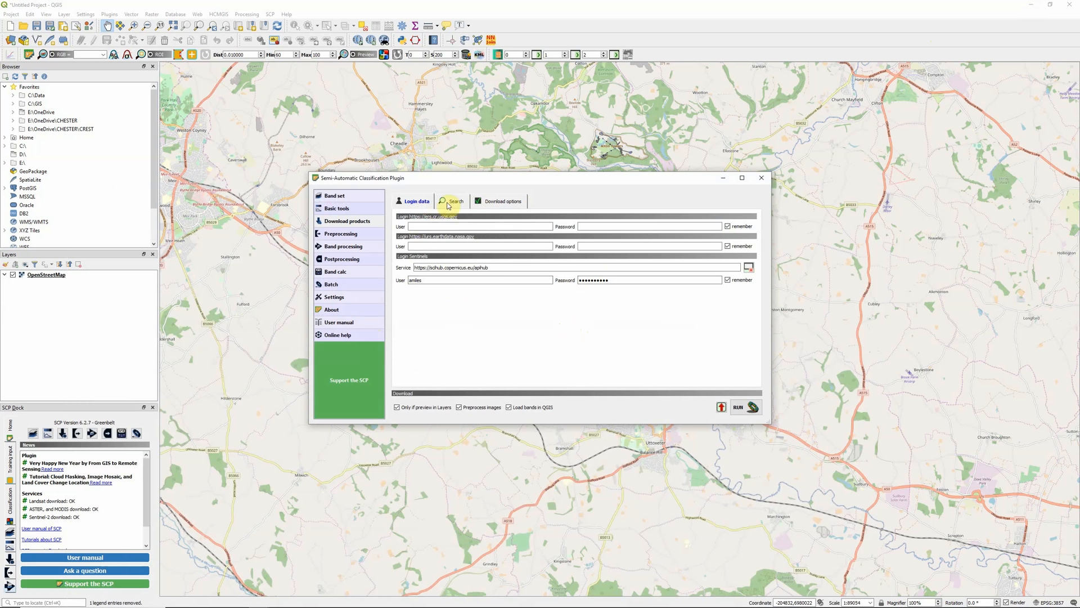
Start marking the rectangular search area on the OpenStreetMap canvas.
click(455, 201)
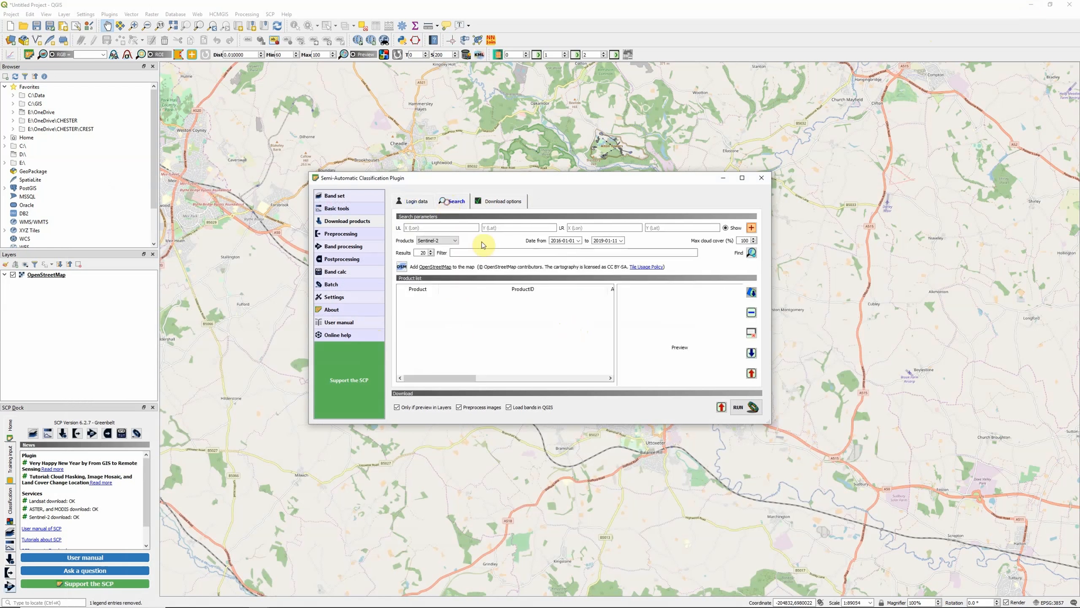
mouse_move(538, 283)
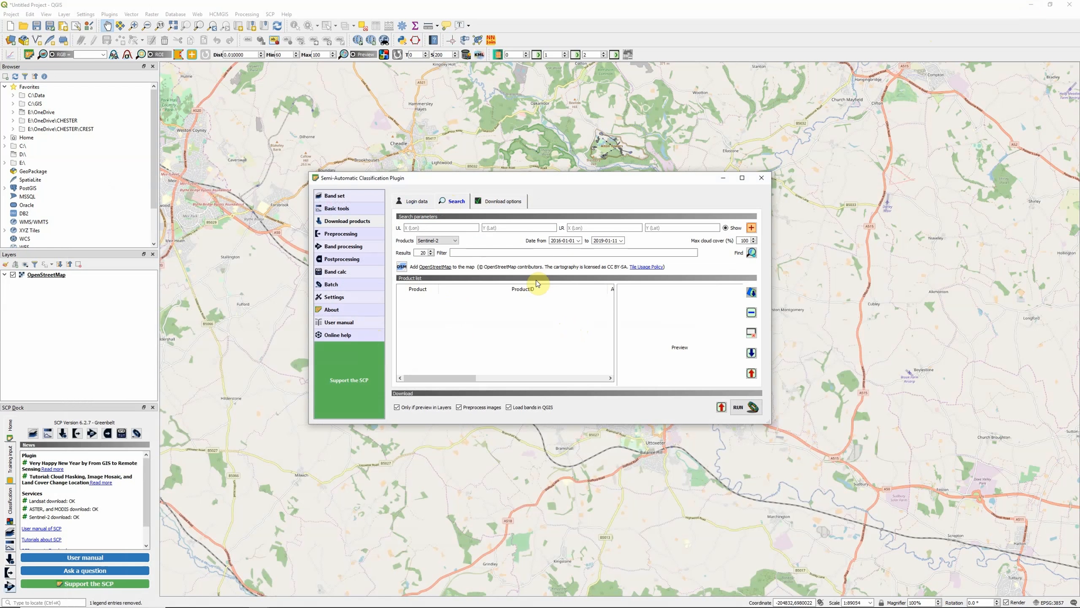
mouse_move(475, 241)
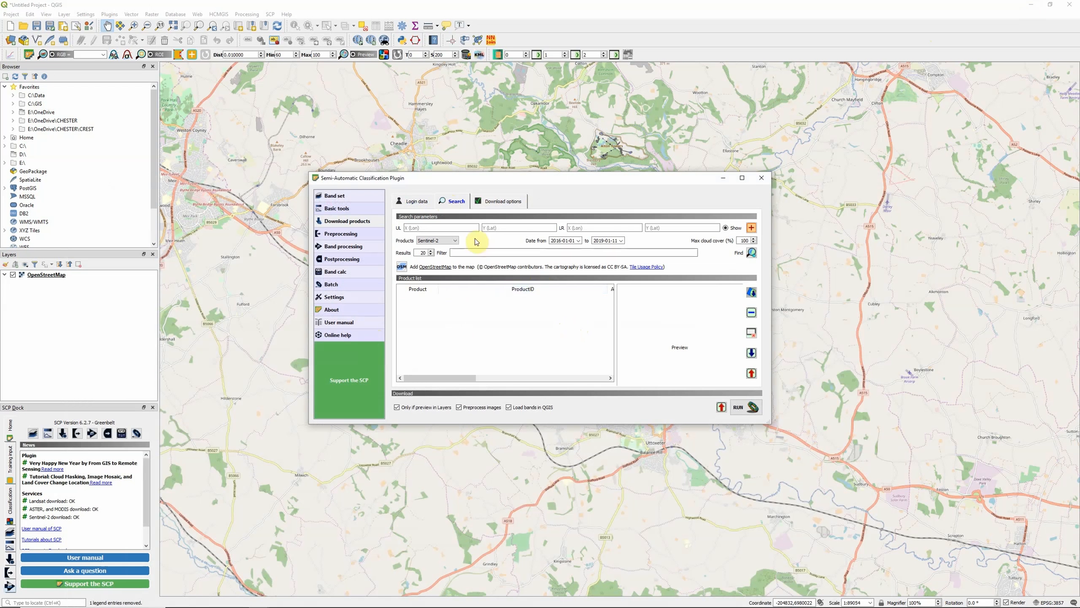
mouse_move(460, 253)
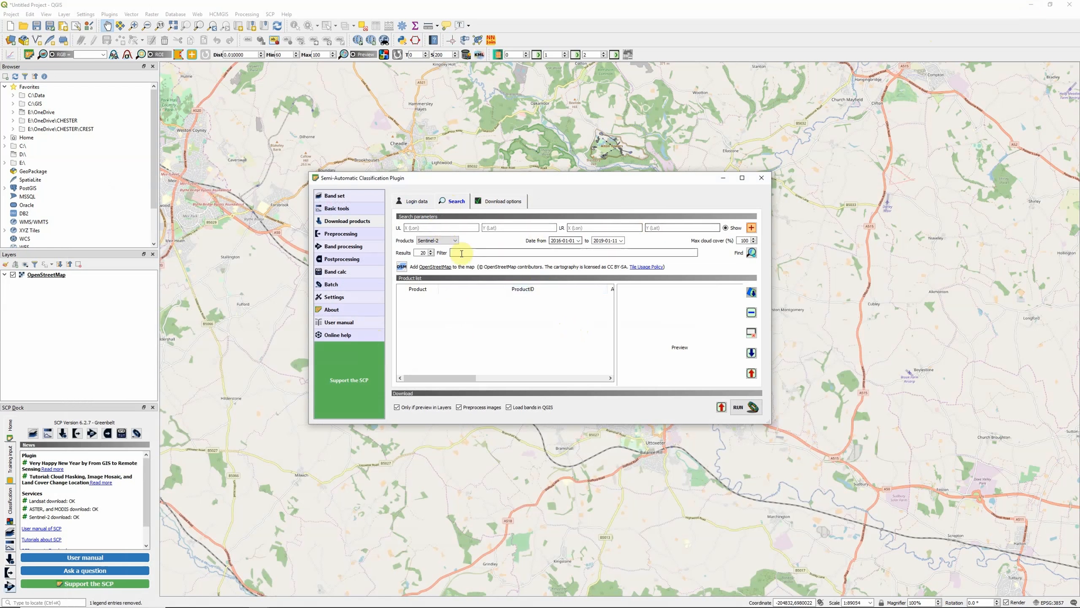
mouse_move(753, 292)
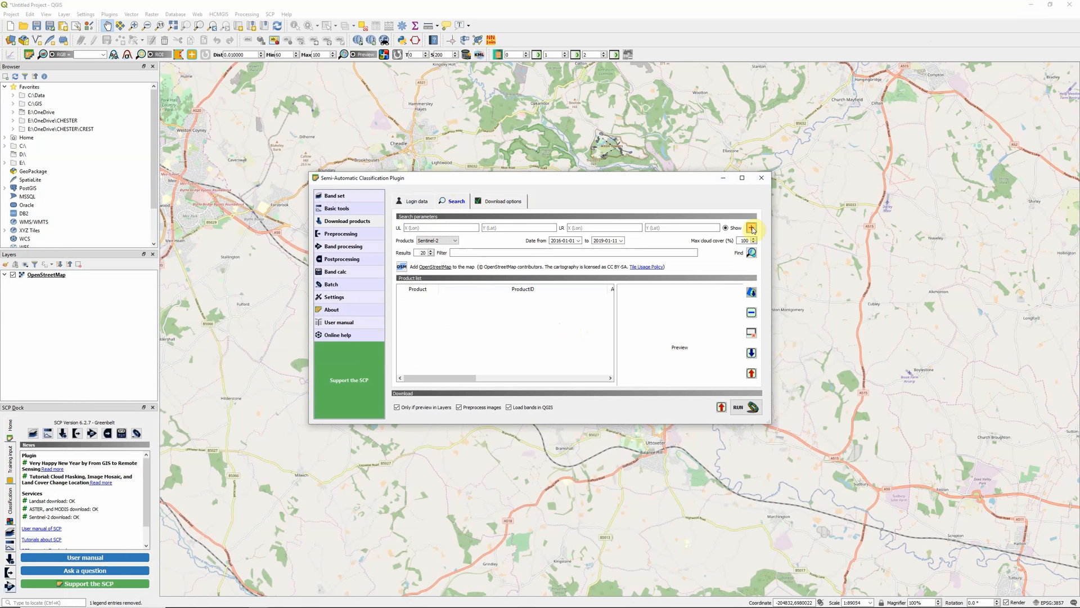
mouse_move(753, 228)
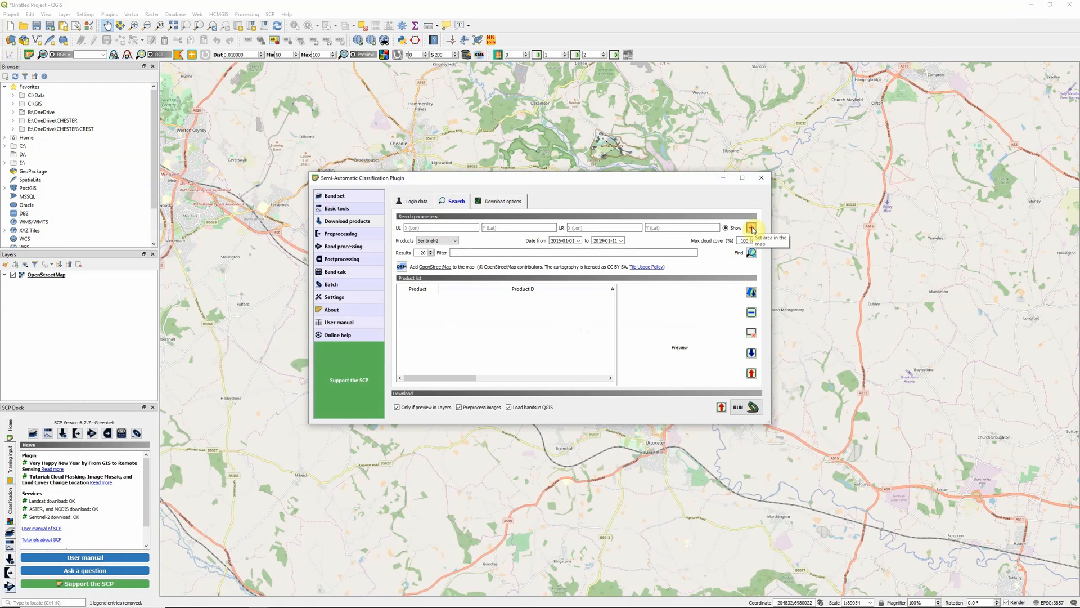
mouse_move(554, 16)
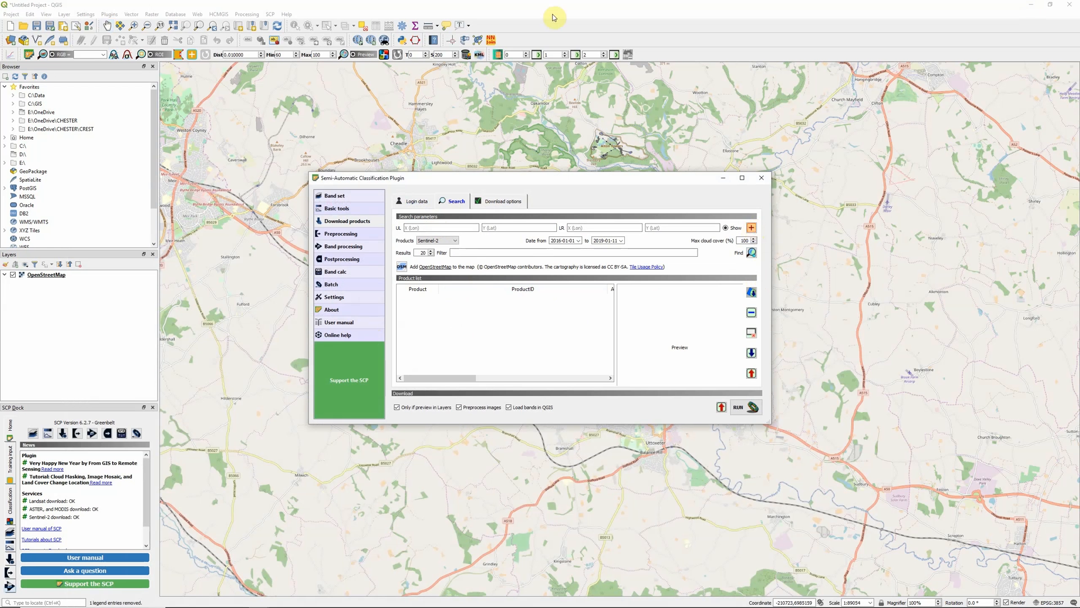
click(761, 178)
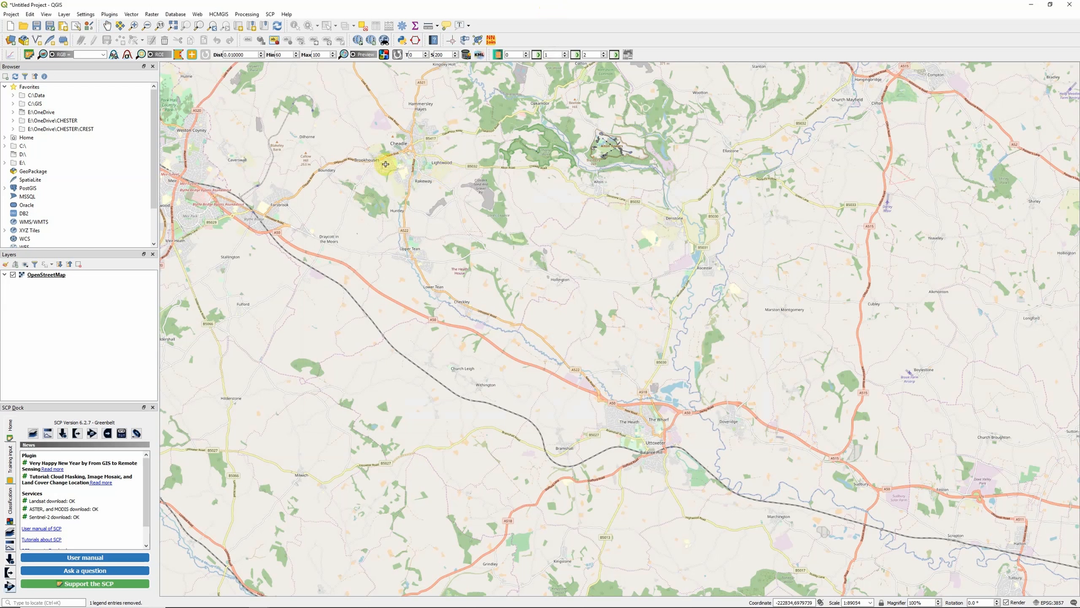
mouse_move(341, 132)
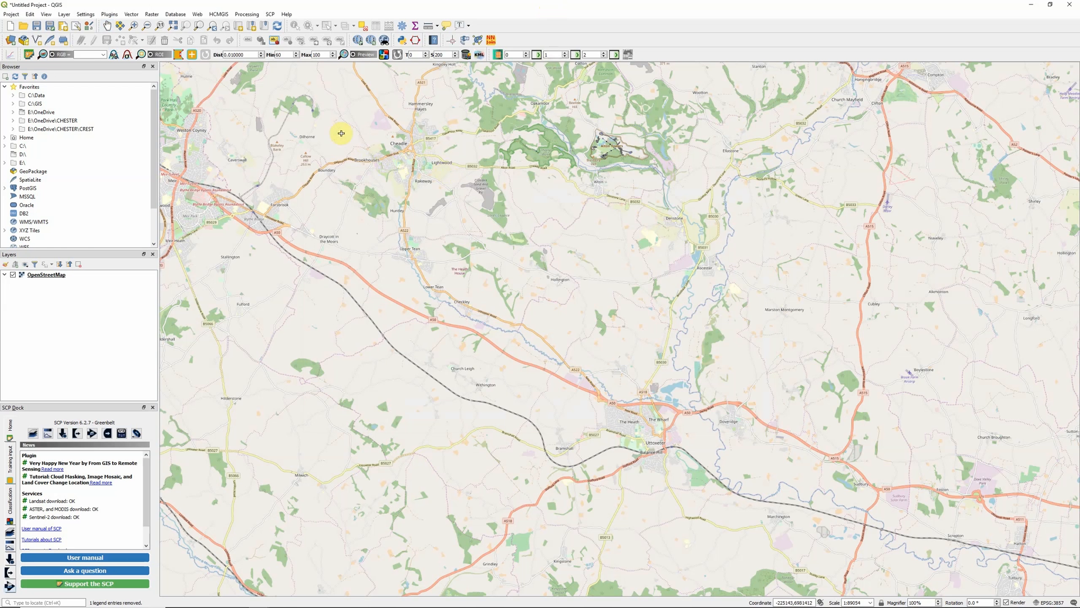
mouse_move(366, 139)
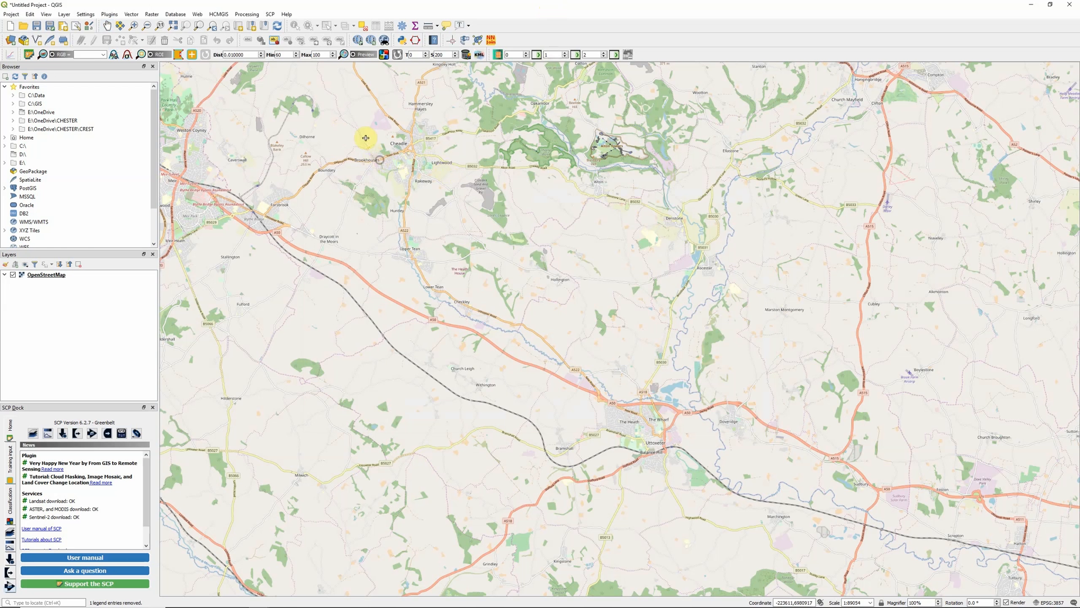
mouse_move(358, 130)
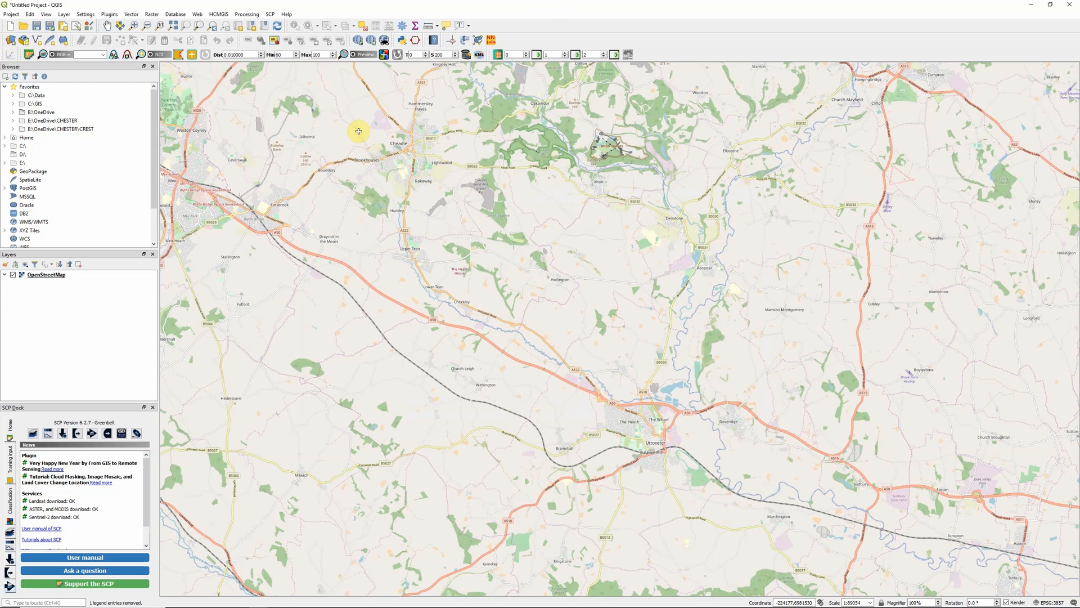
mouse_move(882, 432)
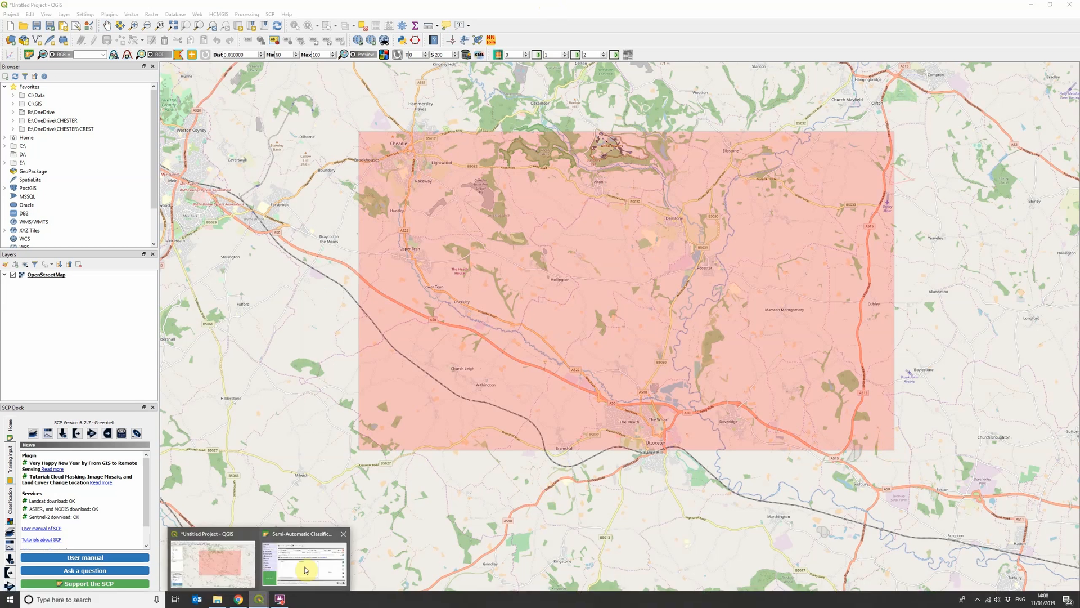
Restore the SCP window and set the search start date to 2018-01-01.
click(302, 562)
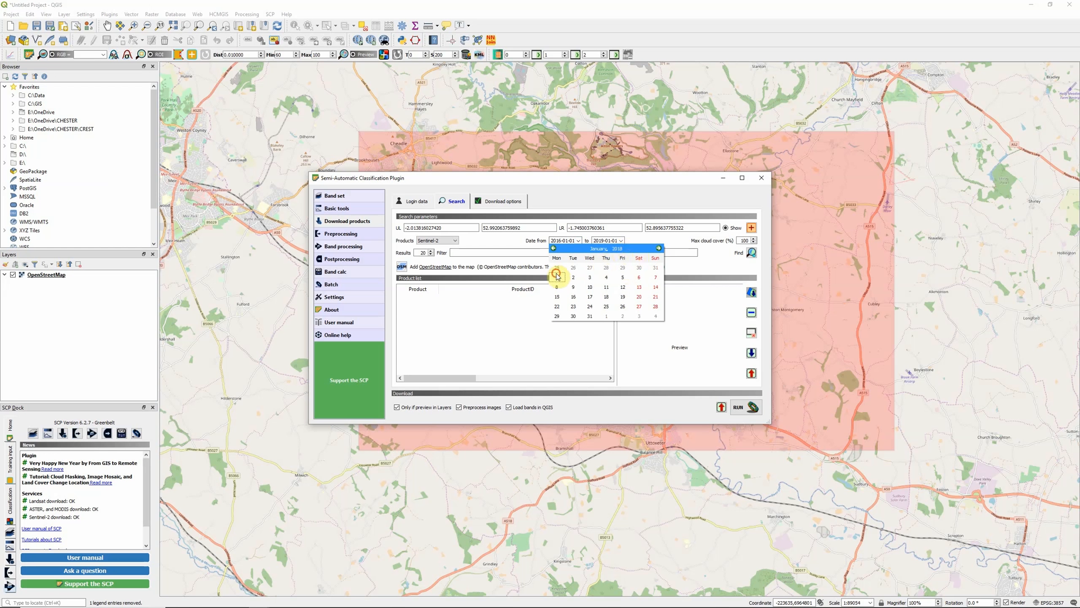
click(557, 277)
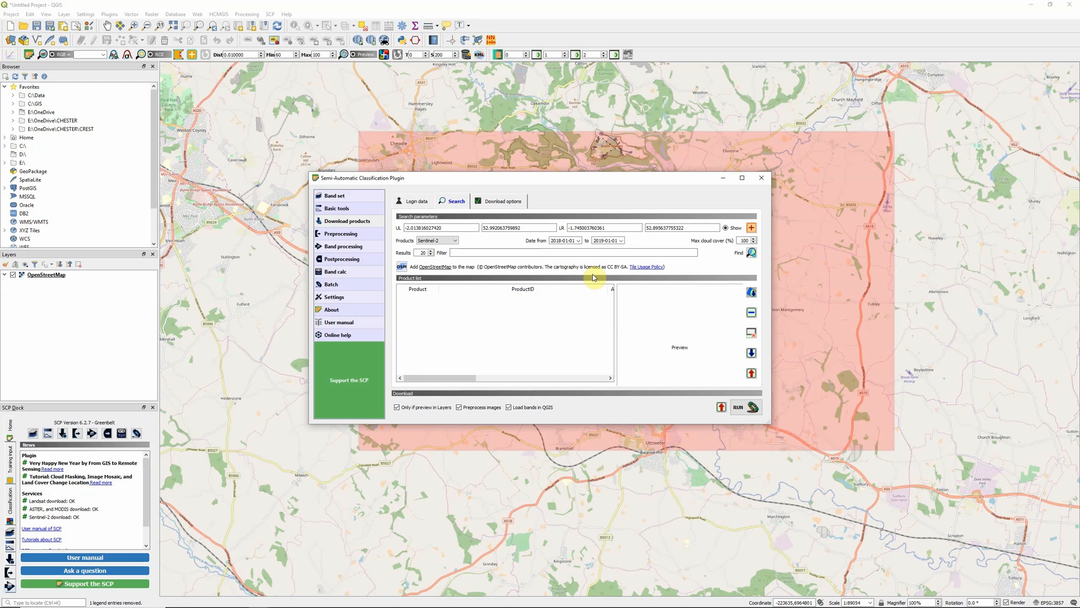
mouse_move(717, 260)
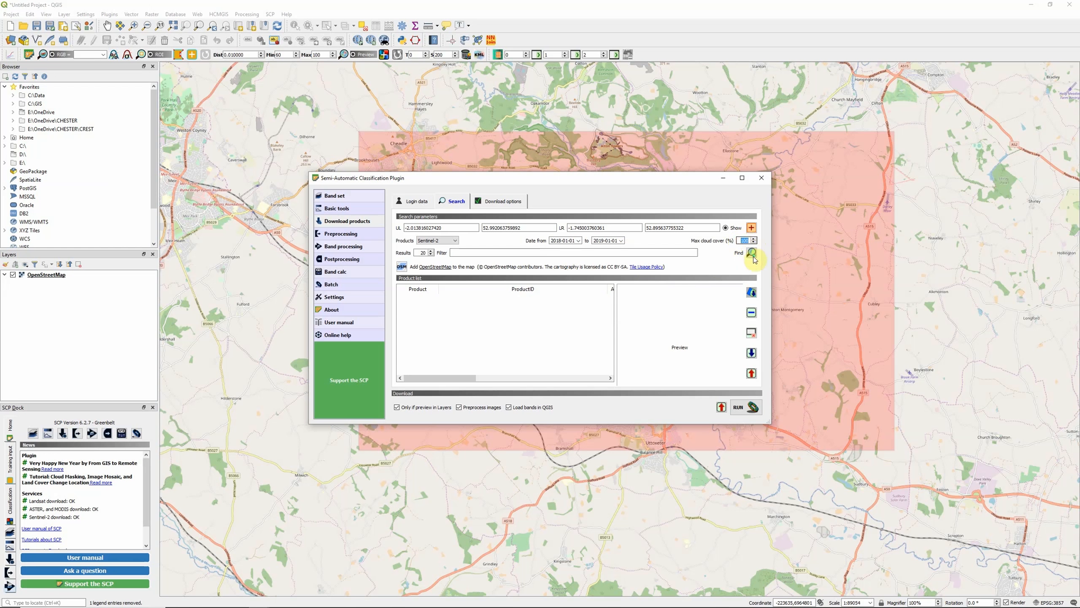
mouse_move(704, 269)
text(10)
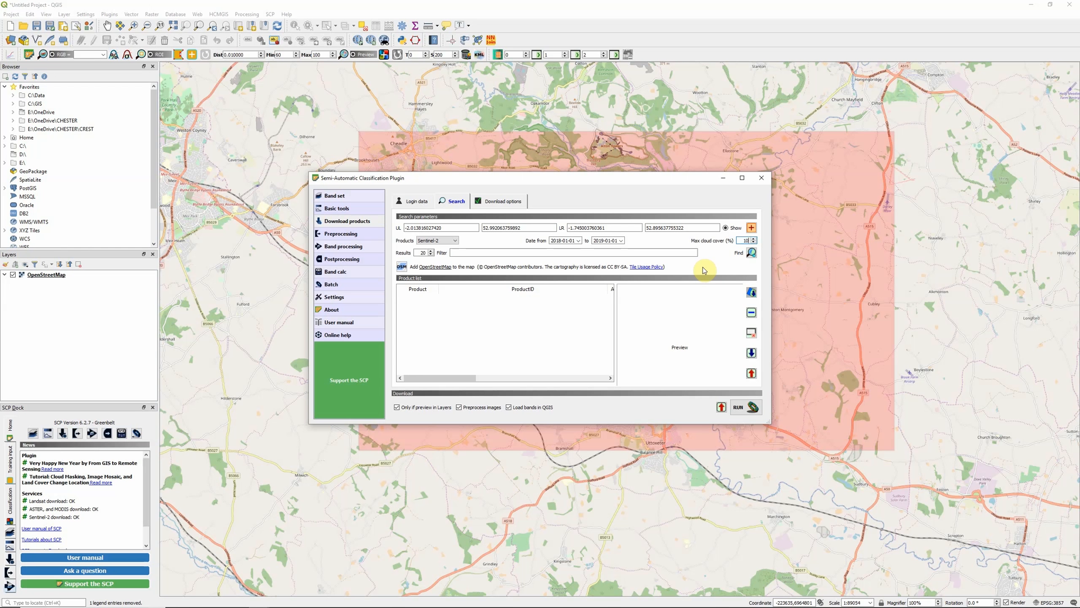
mouse_move(604, 273)
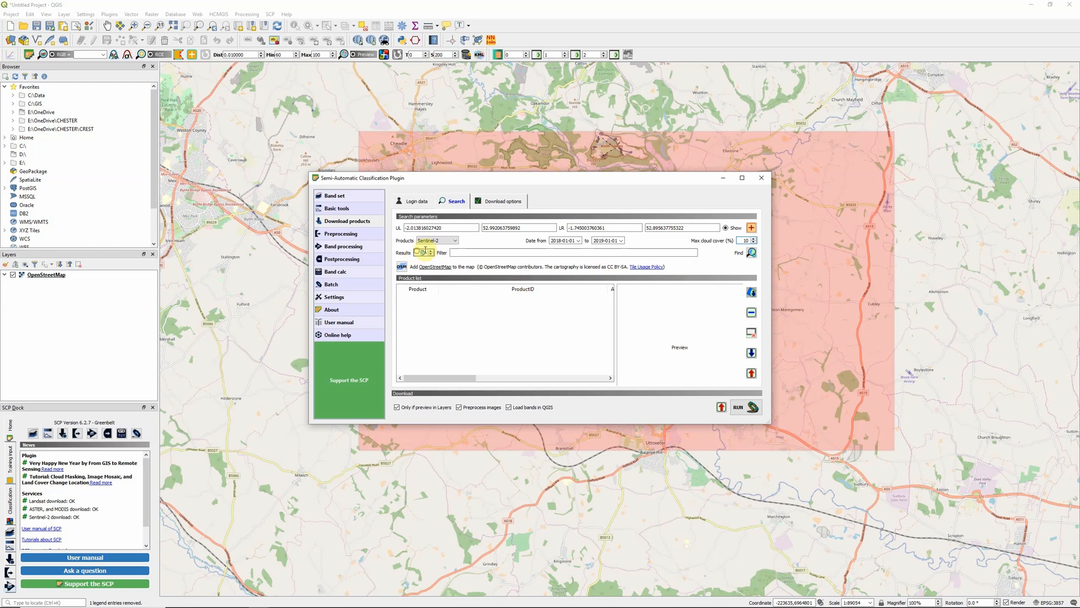
mouse_move(424, 252)
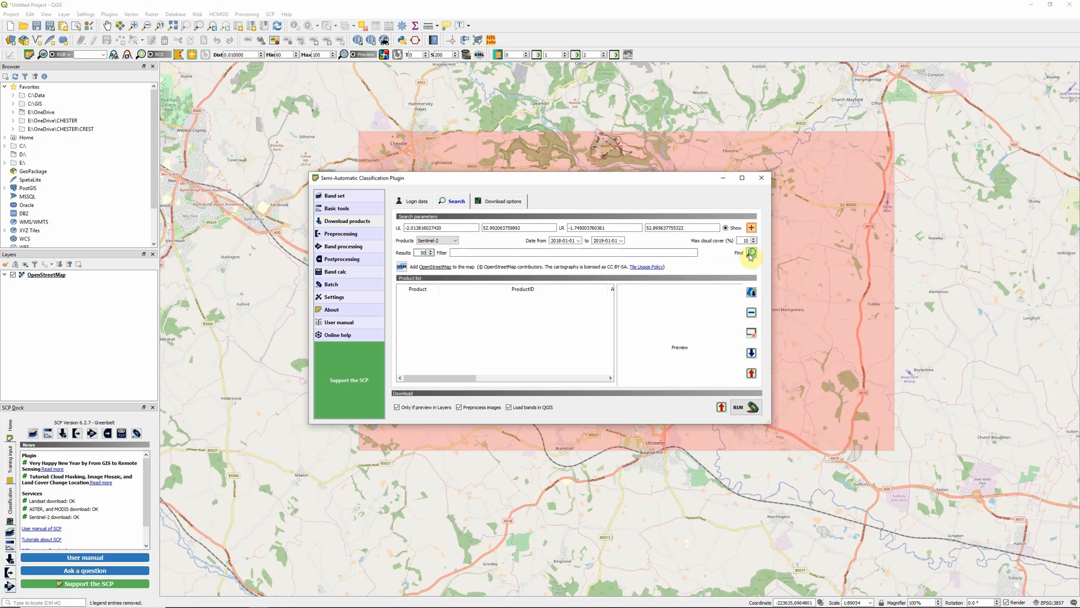
Run the Sentinel-2 search with 10% max cloud cover and 50 results.
click(752, 252)
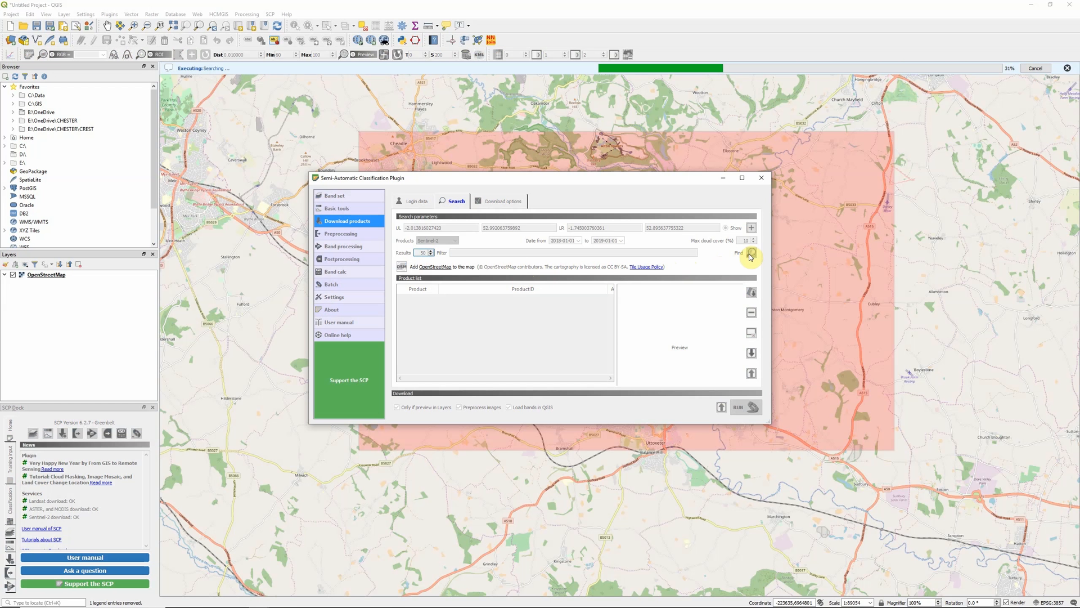
Review the list of found Sentinel-2 scenes and preview the first one.
click(751, 252)
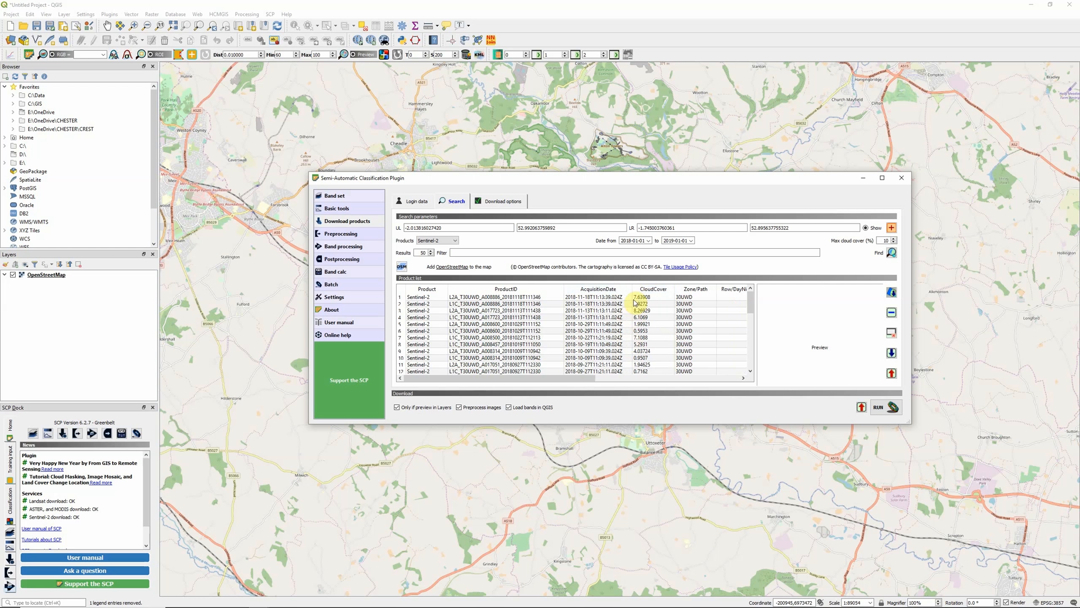
scroll(down, 3)
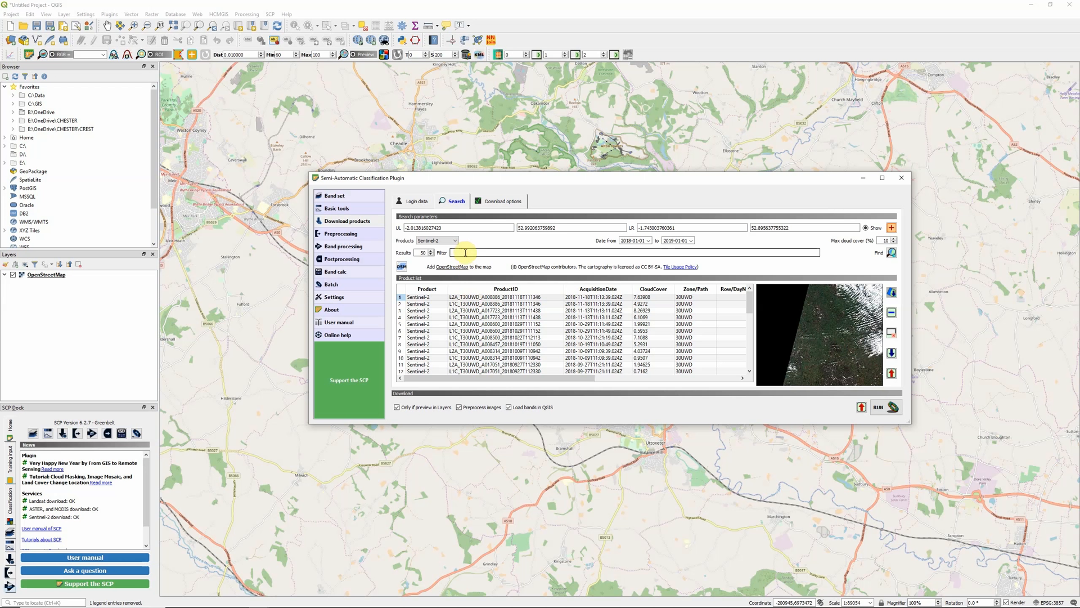
Filter products to L2A, clear the old results and rerun the Sentinel-2 search.
text(L2A)
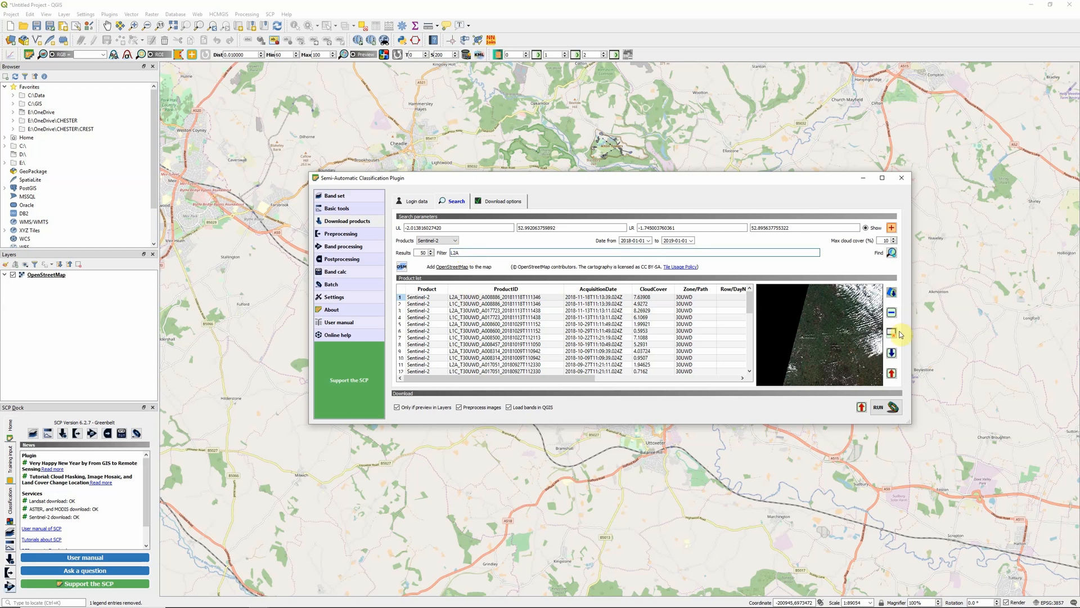
mouse_move(891, 252)
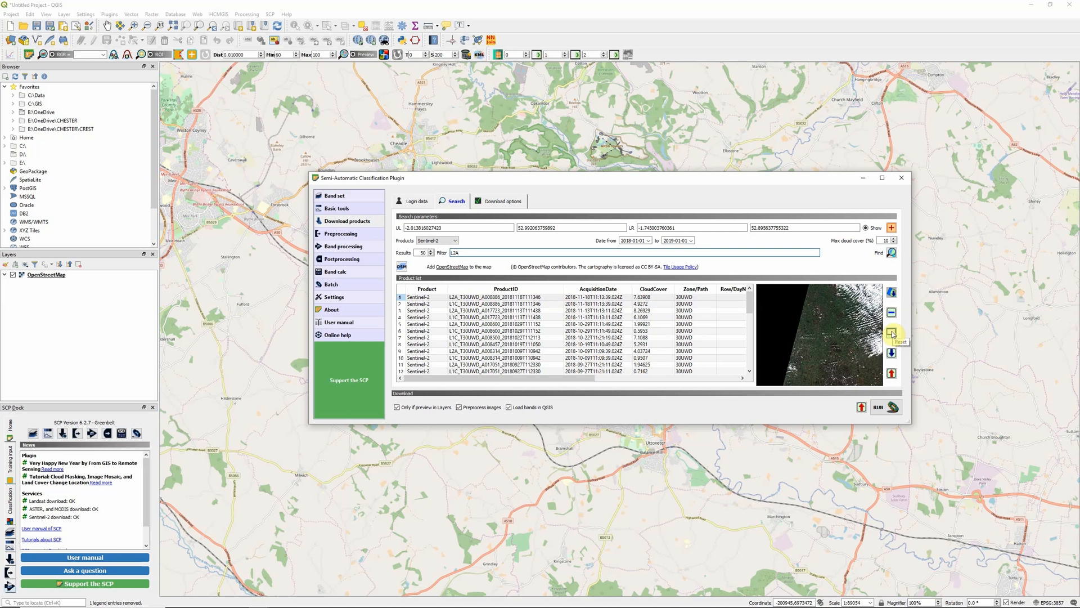
click(891, 333)
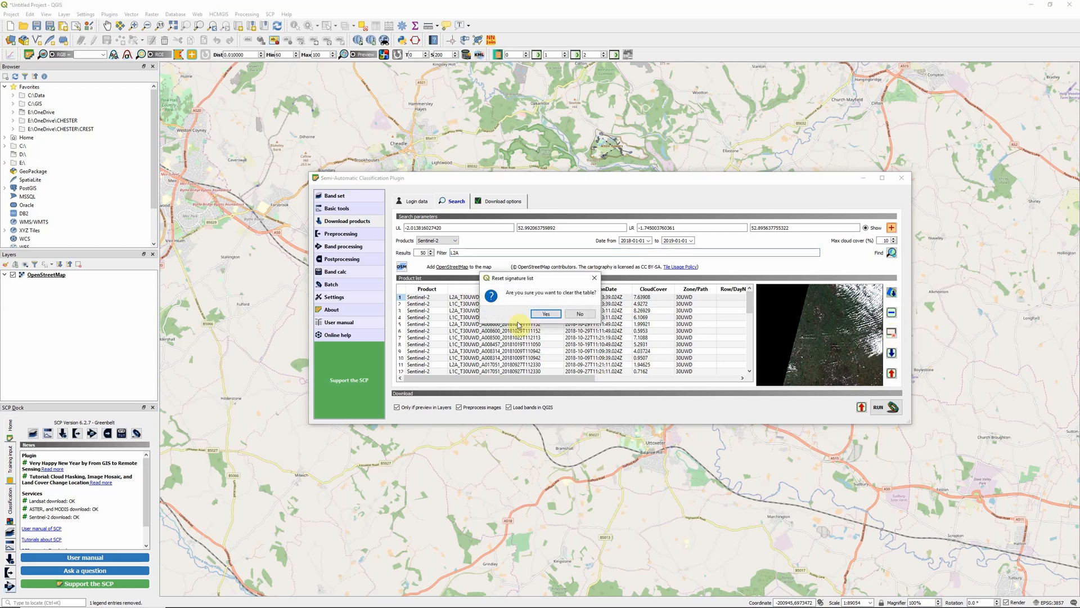
click(545, 314)
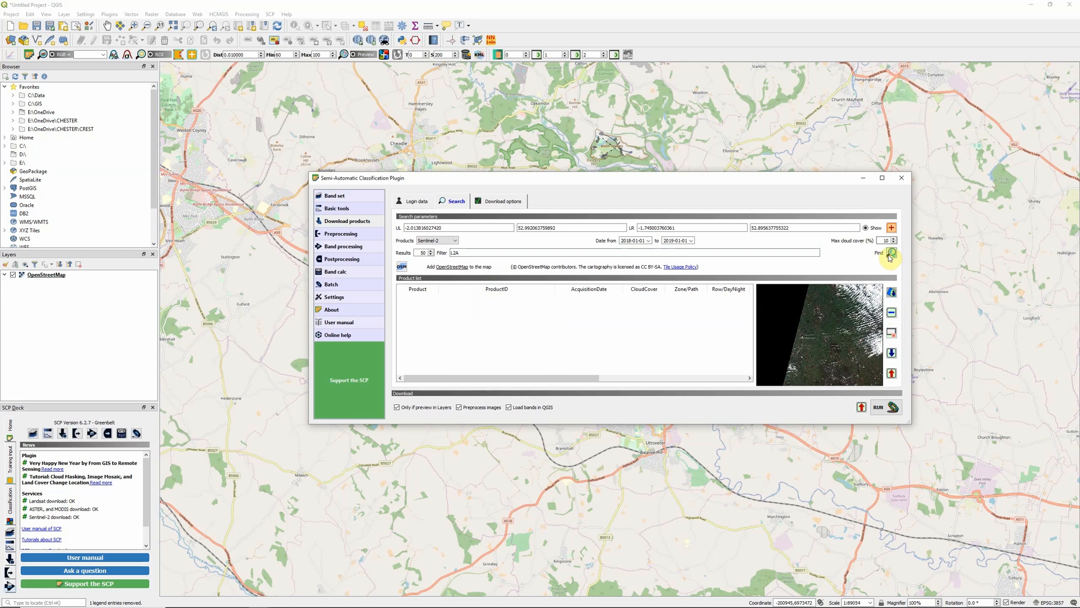
mouse_move(892, 257)
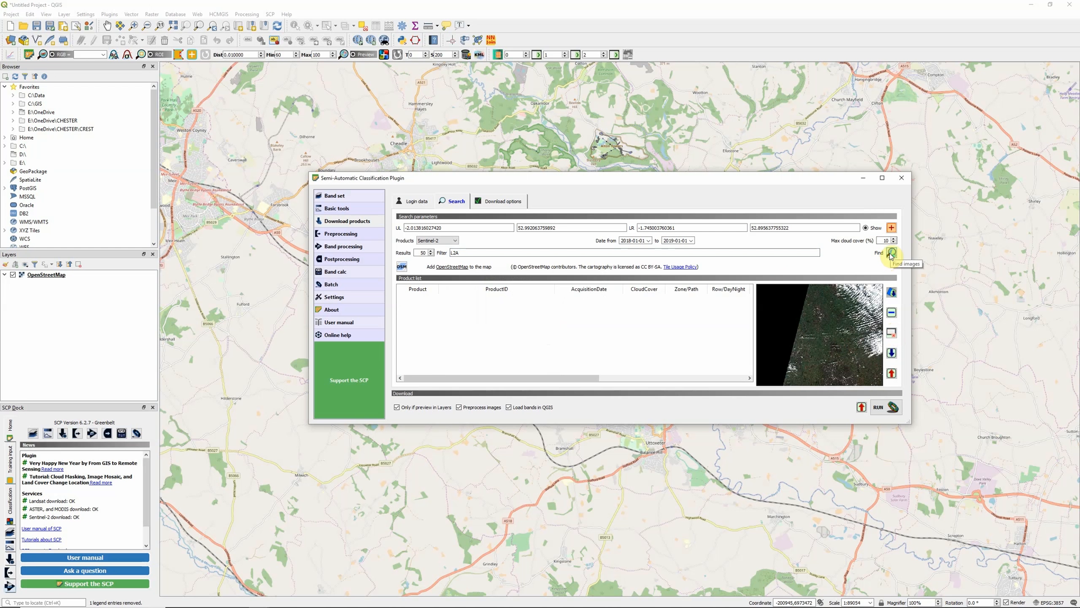
click(891, 254)
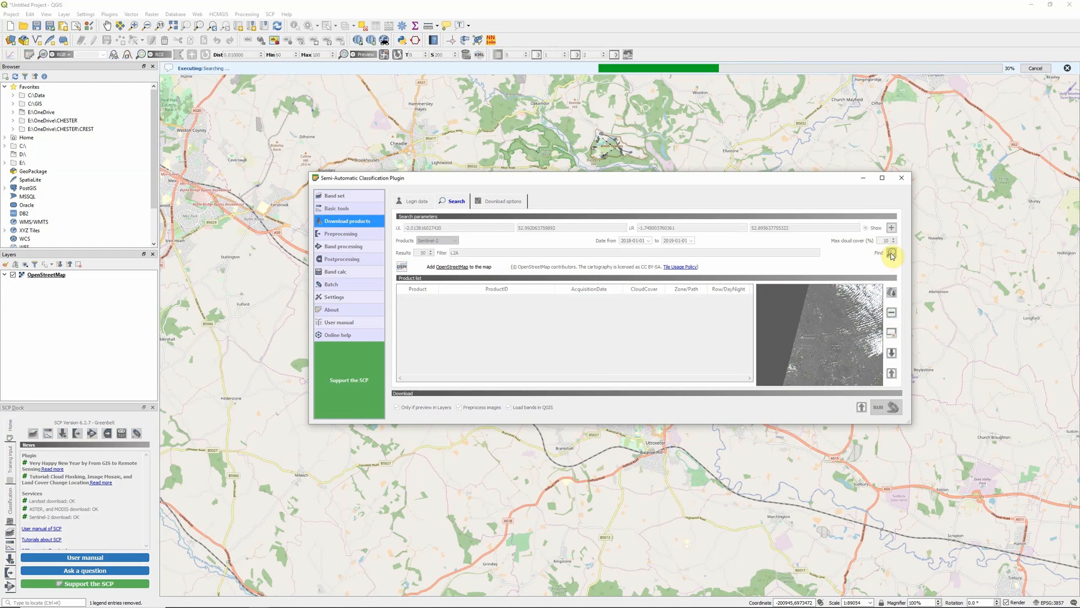
click(891, 255)
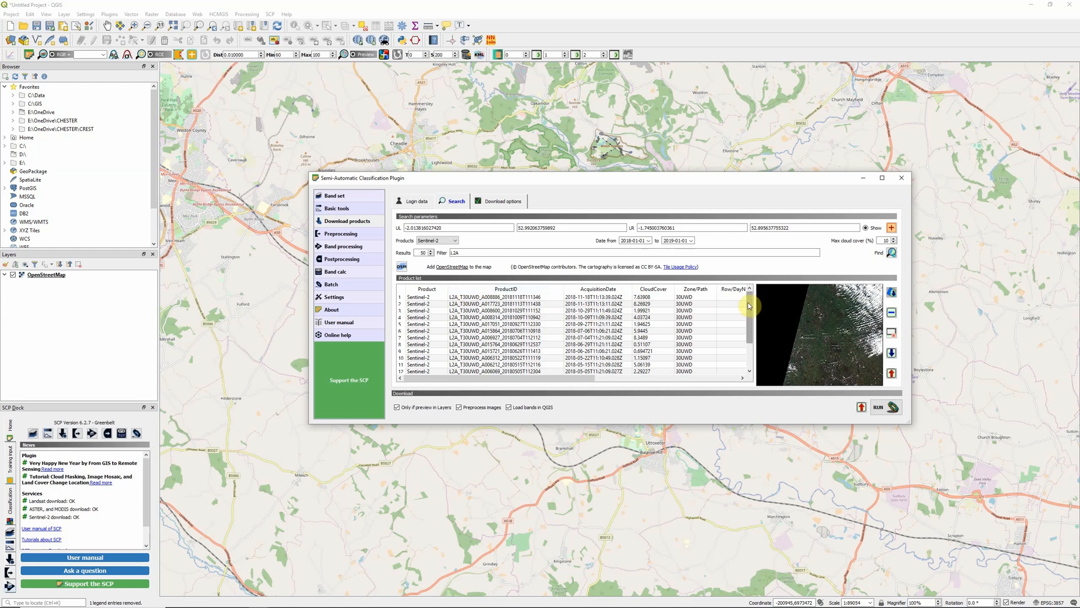
Scroll the product list to reach the 29 June 2018 low-cloud L2A scene.
scroll(down, 3)
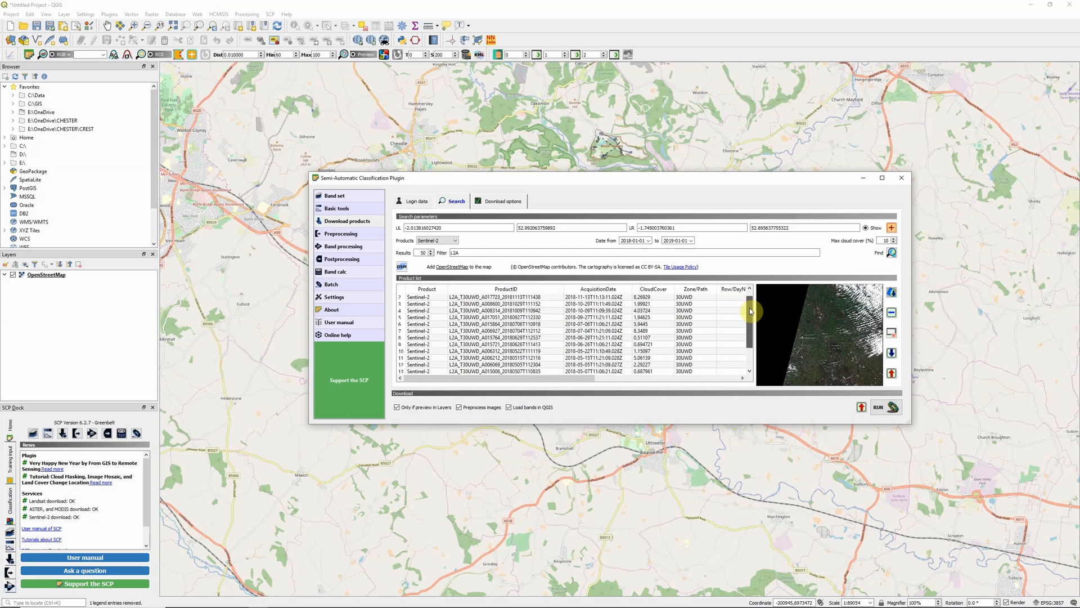
scroll(down, 3)
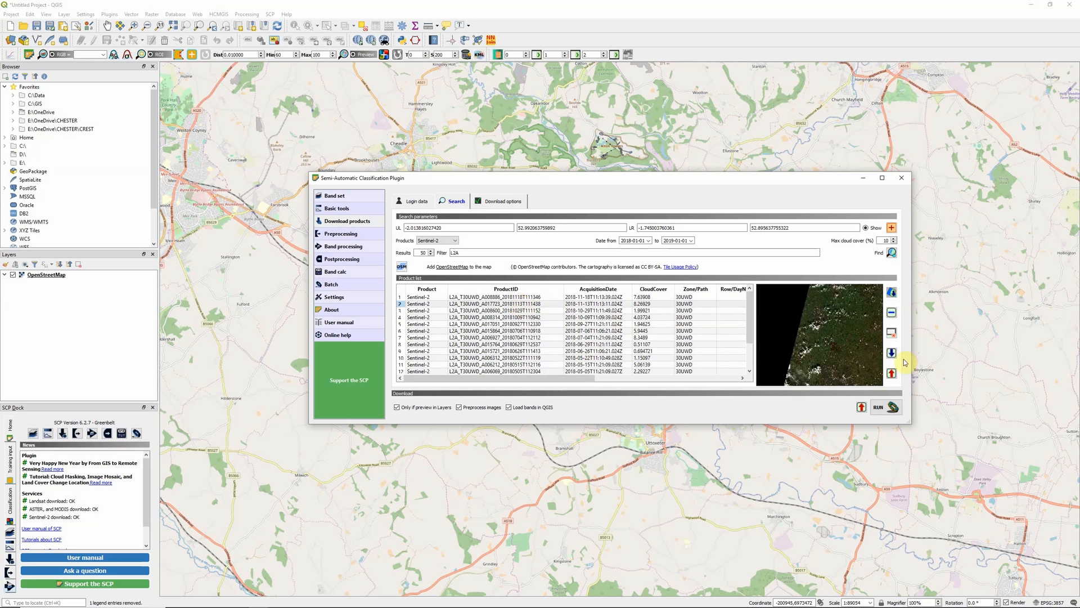
mouse_move(806, 364)
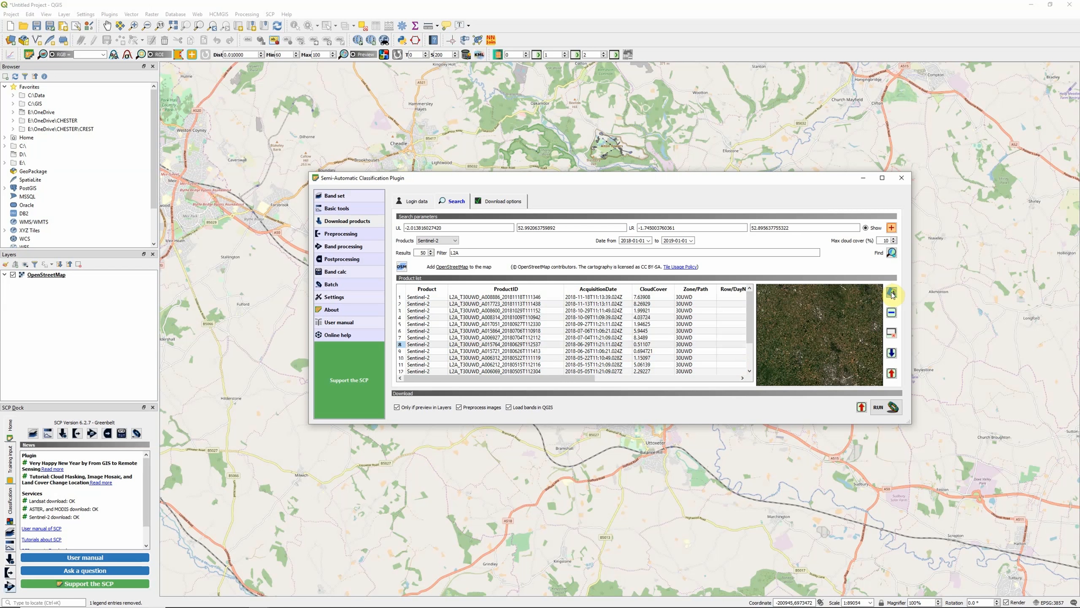
mouse_move(892, 293)
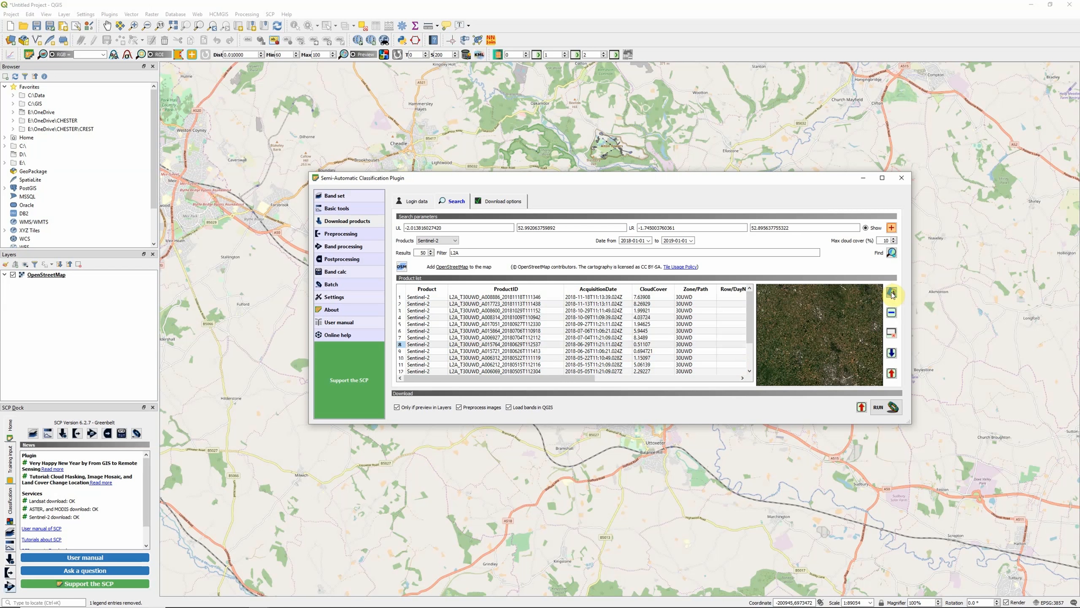
Load the 29 June 2018 L2A scene preview into the Layers panel.
click(892, 292)
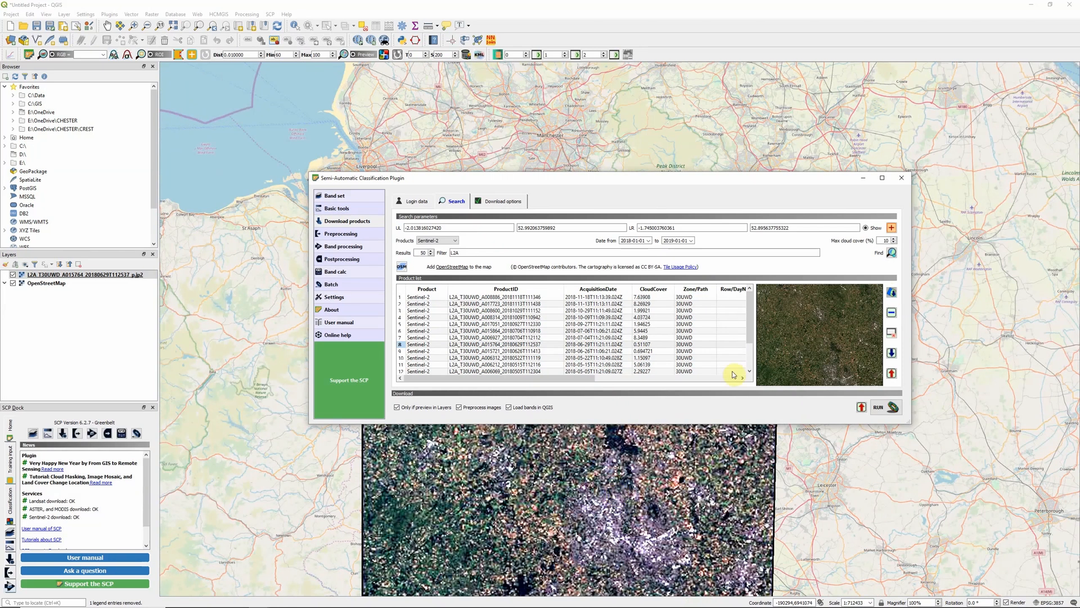
mouse_move(772, 346)
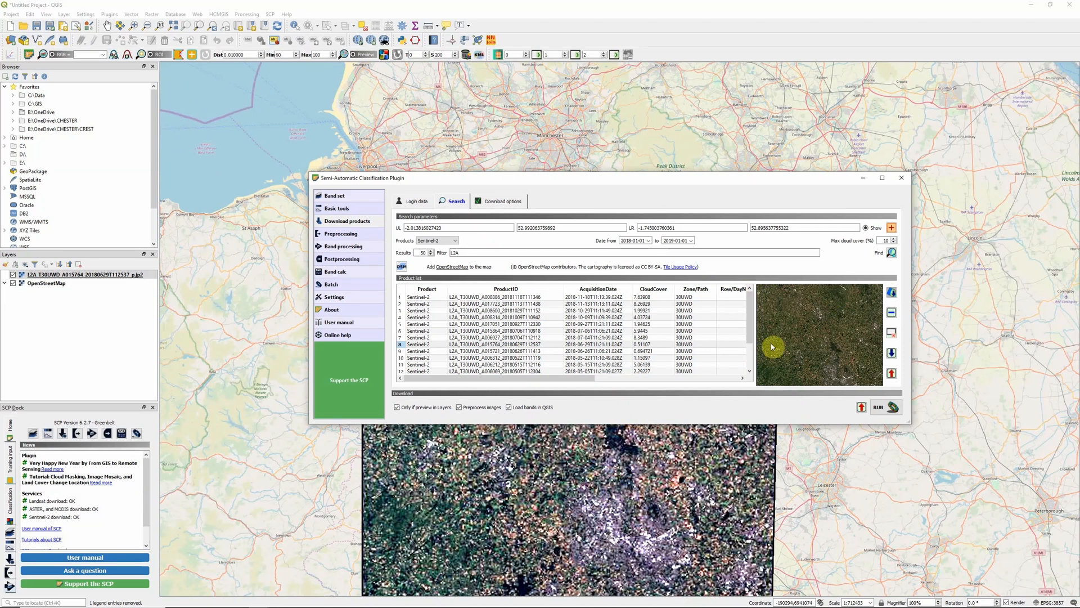
mouse_move(711, 380)
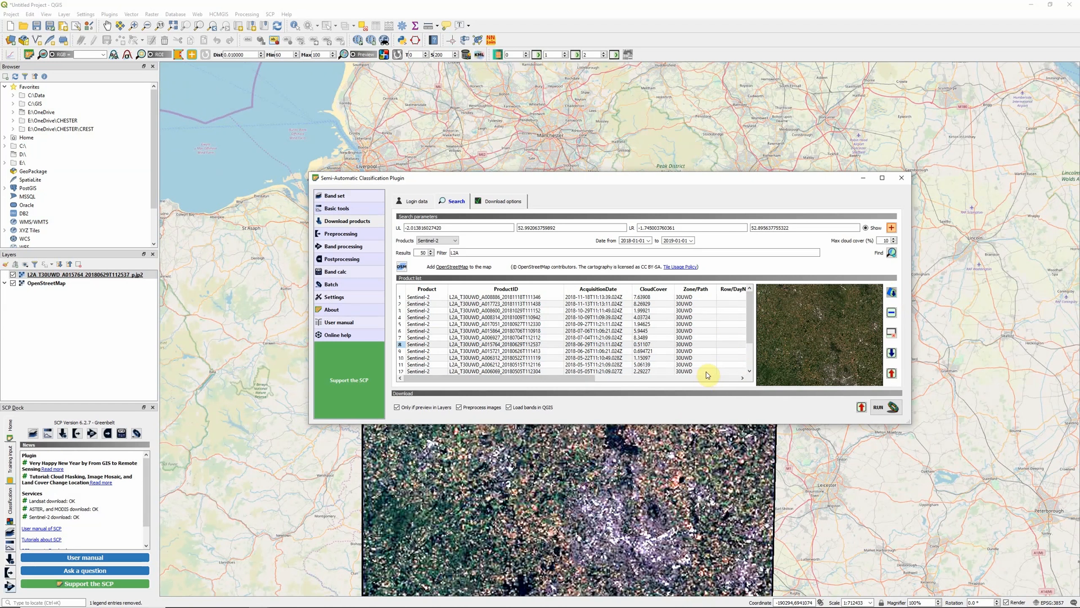
mouse_move(835, 331)
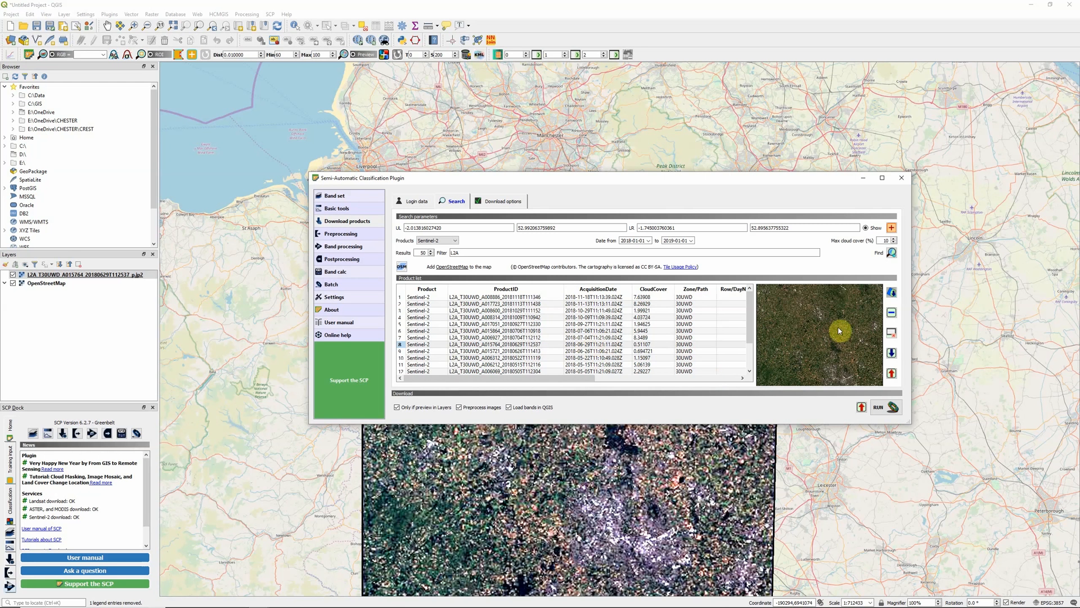
mouse_move(847, 324)
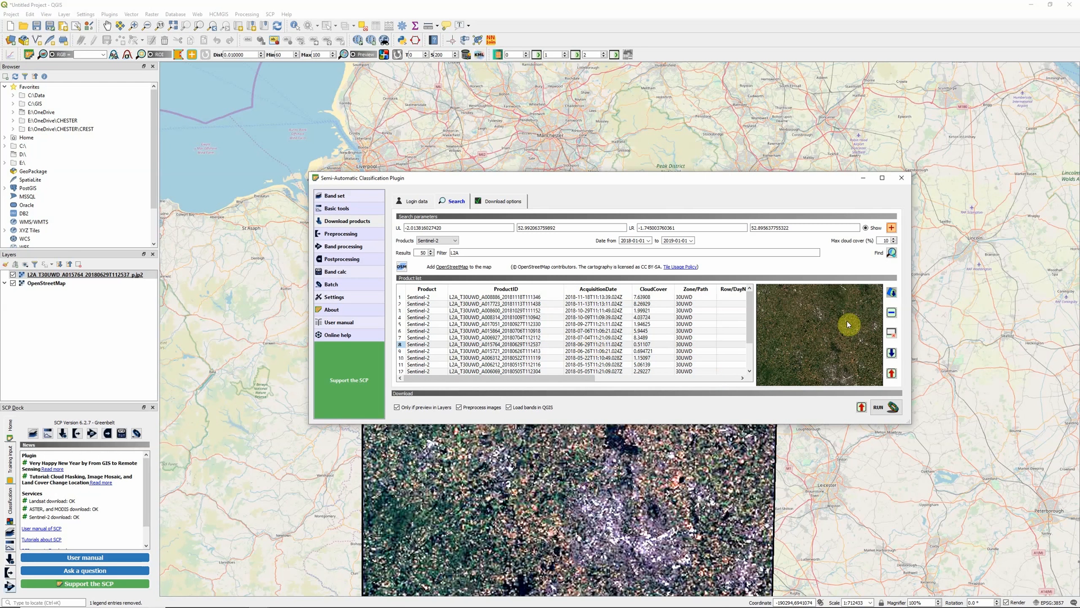
mouse_move(762, 403)
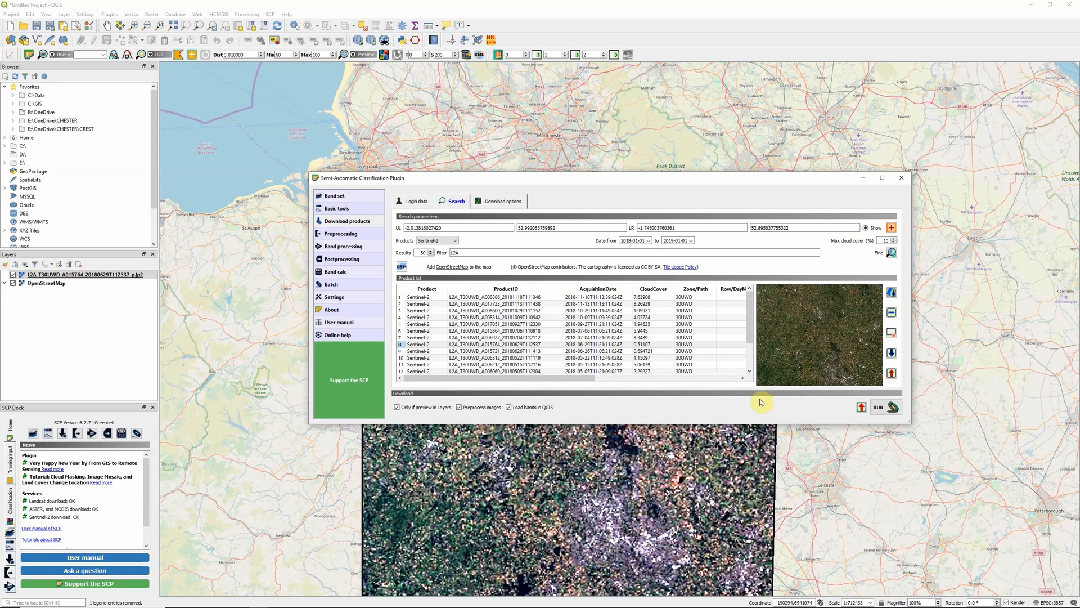
mouse_move(550, 425)
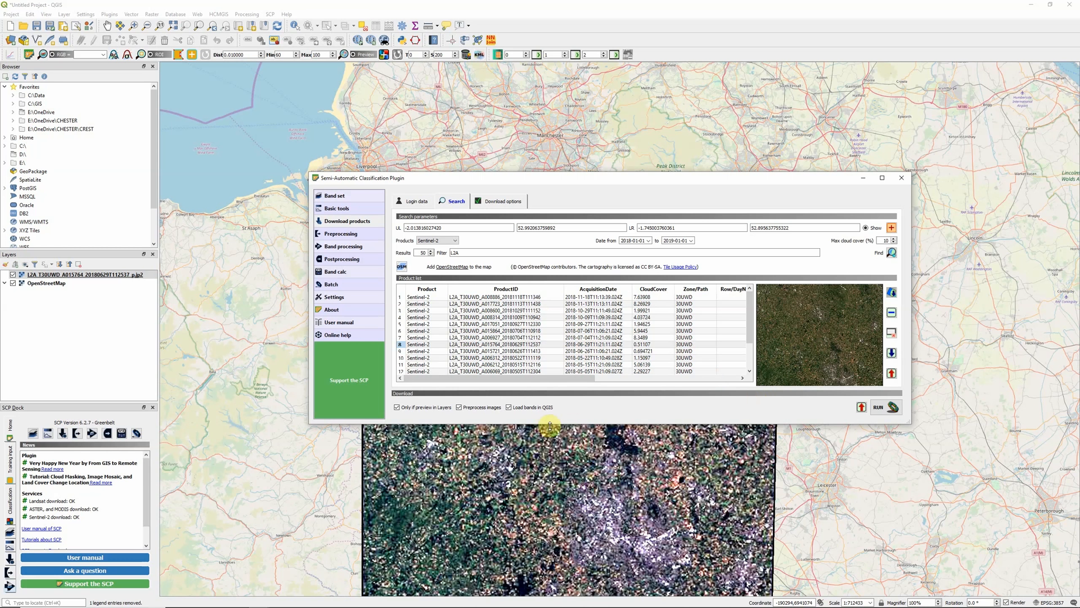
mouse_move(425, 400)
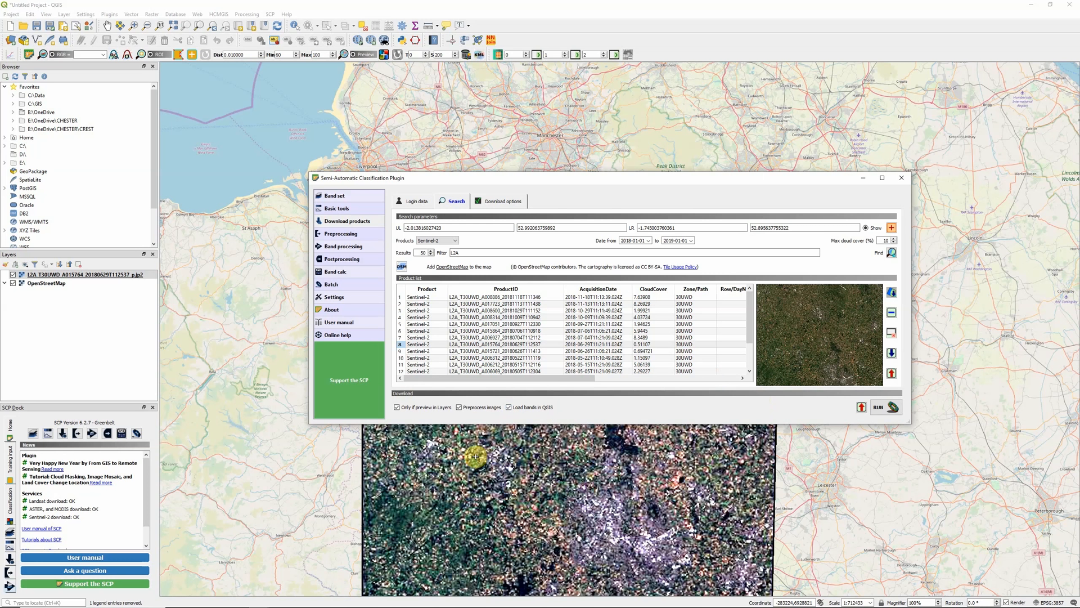
mouse_move(564, 422)
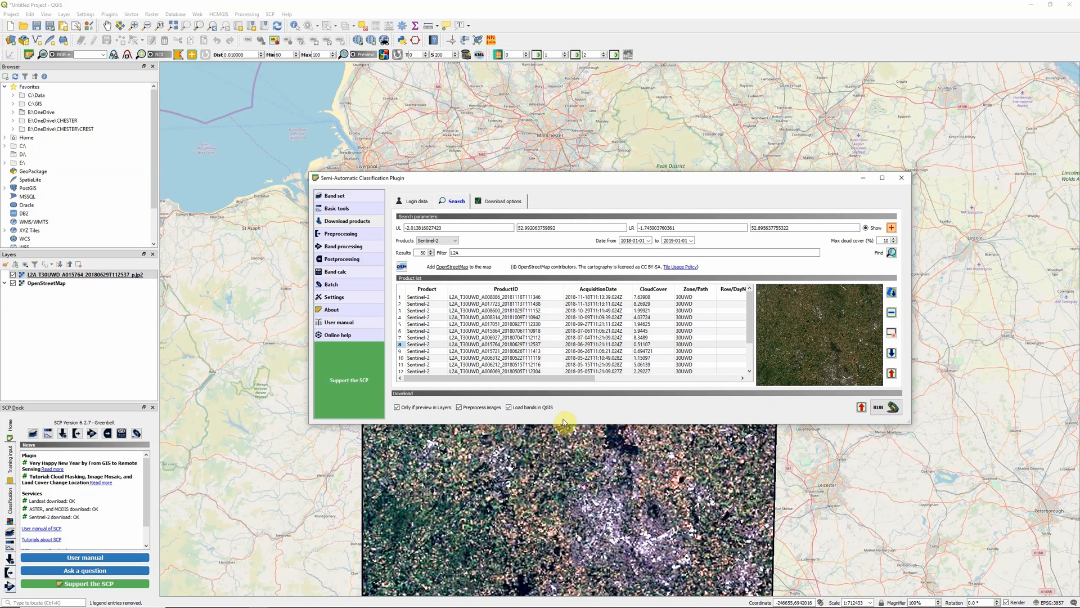
mouse_move(516, 265)
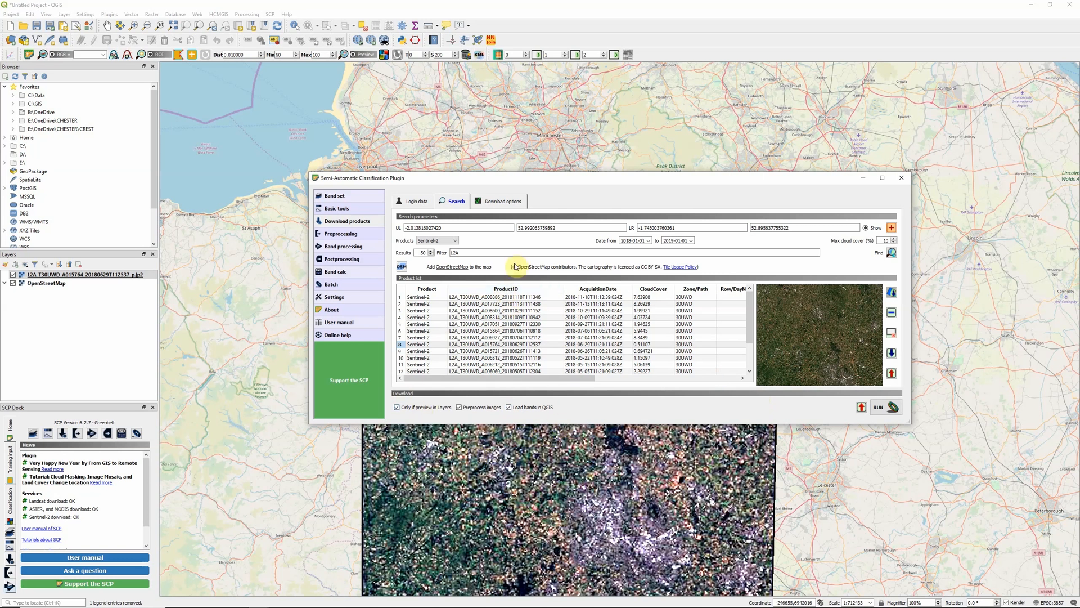
mouse_move(495, 385)
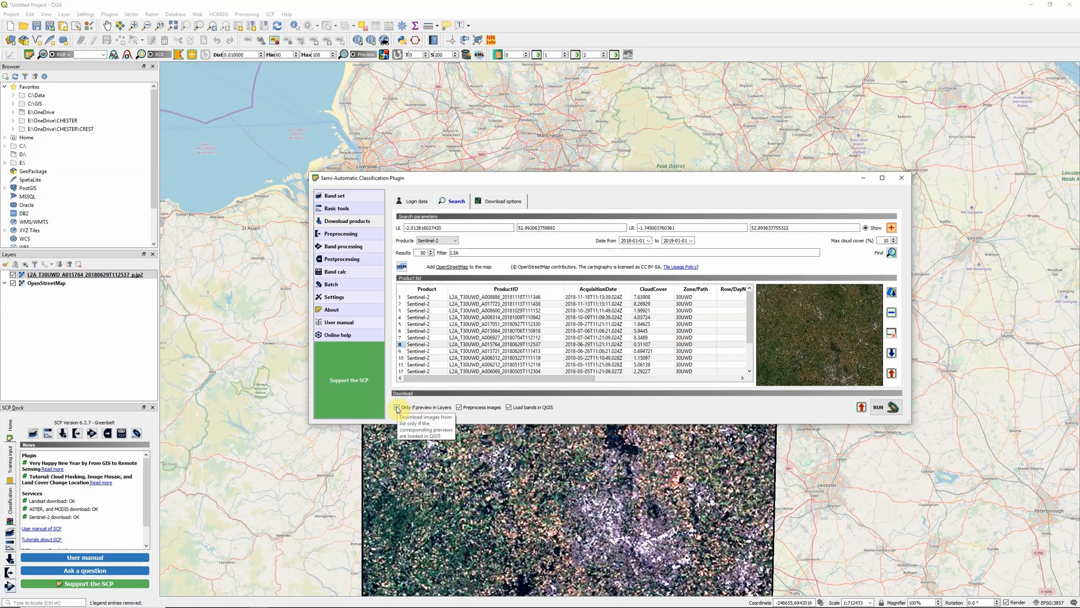
mouse_move(467, 293)
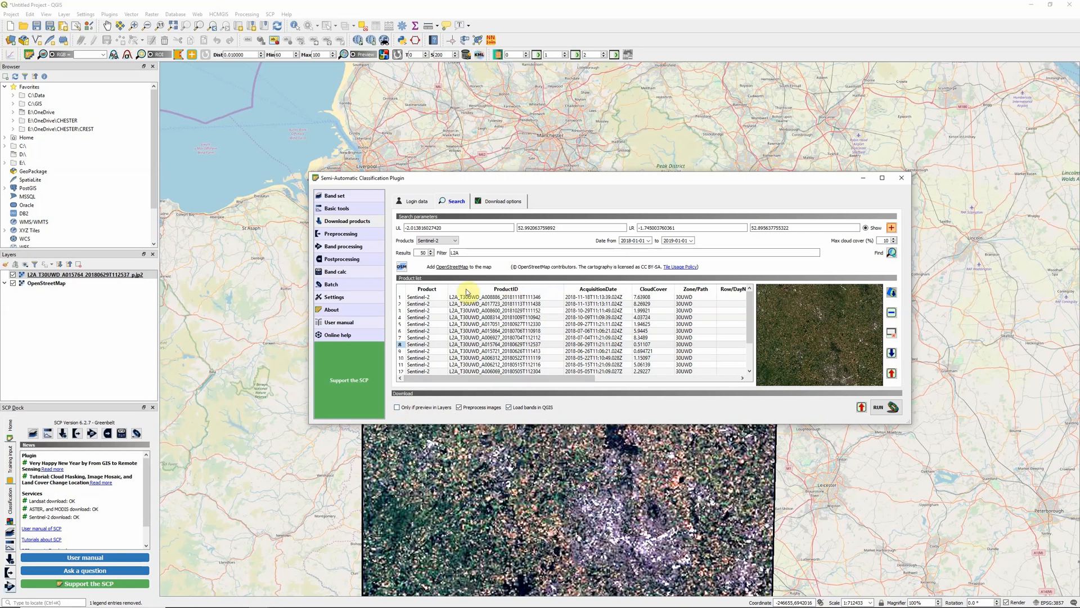
click(571, 354)
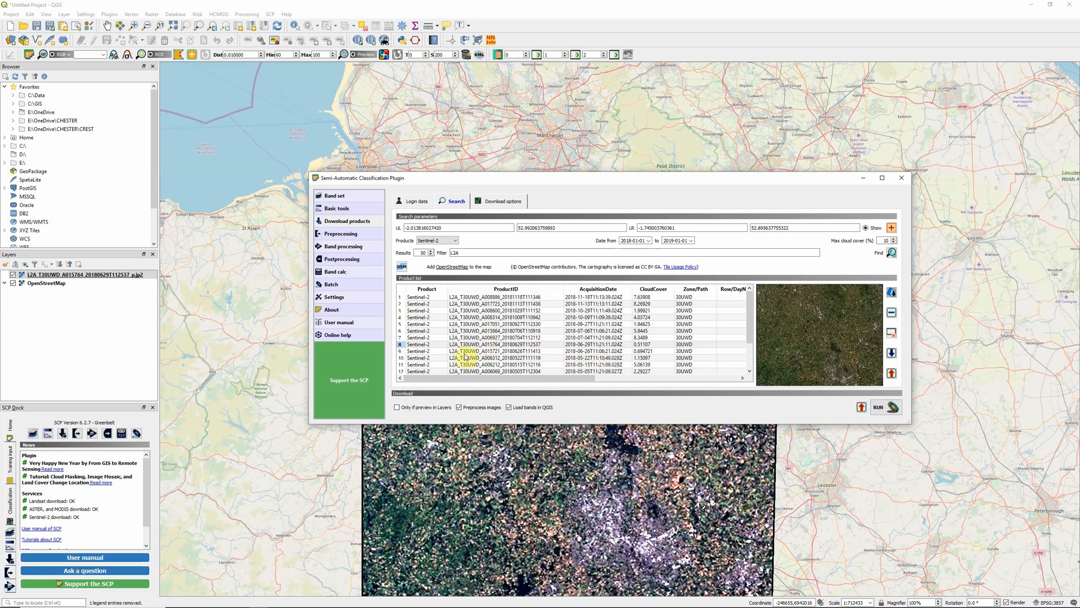
click(398, 408)
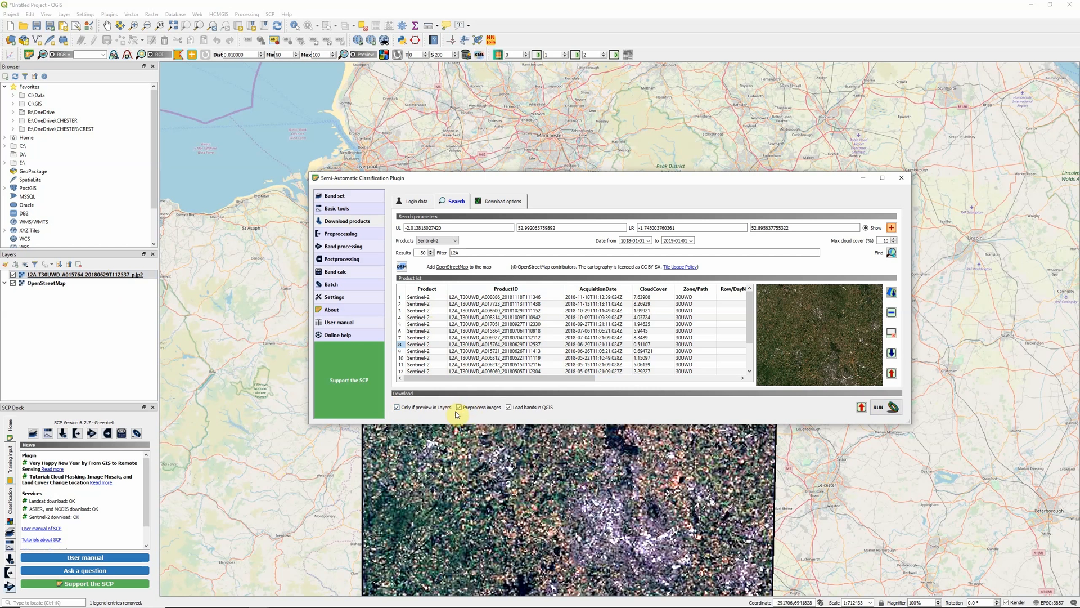
Show the SCP Preprocessing page's Sentinel-2 conversion settings.
click(340, 234)
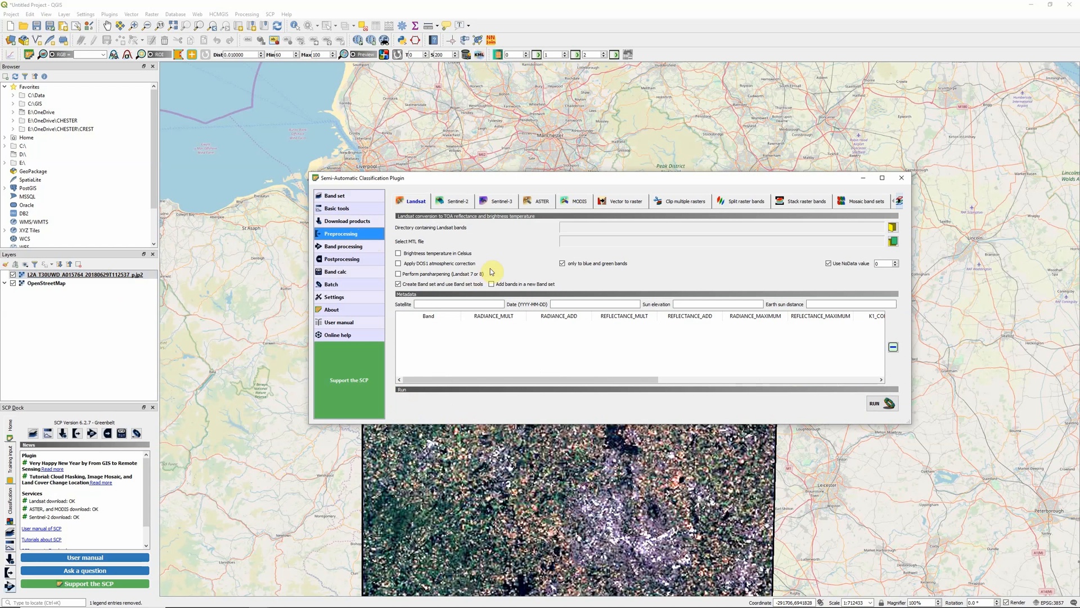
click(454, 200)
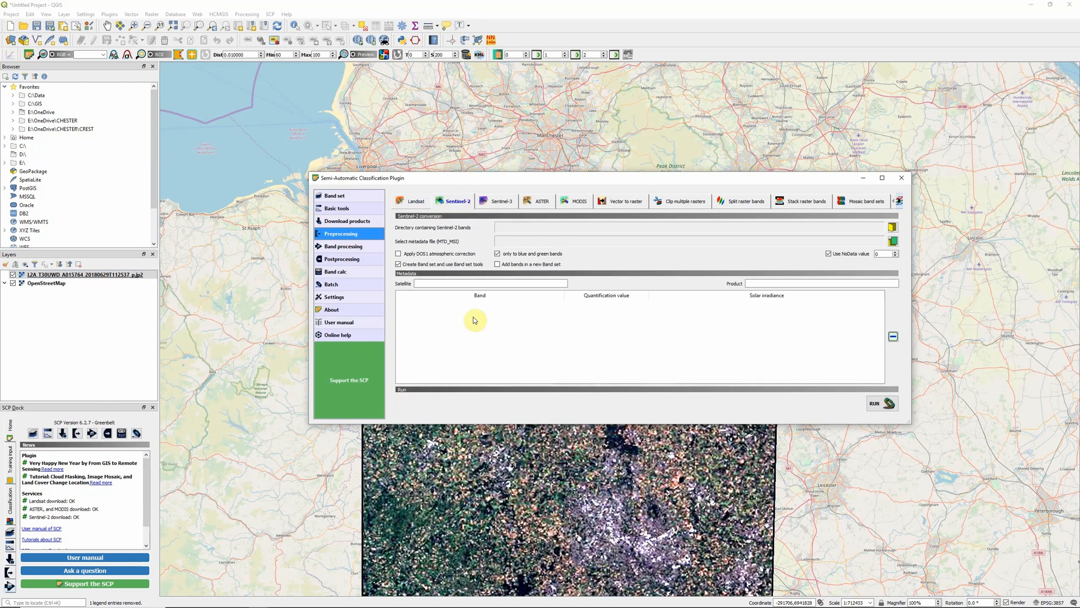
mouse_move(474, 319)
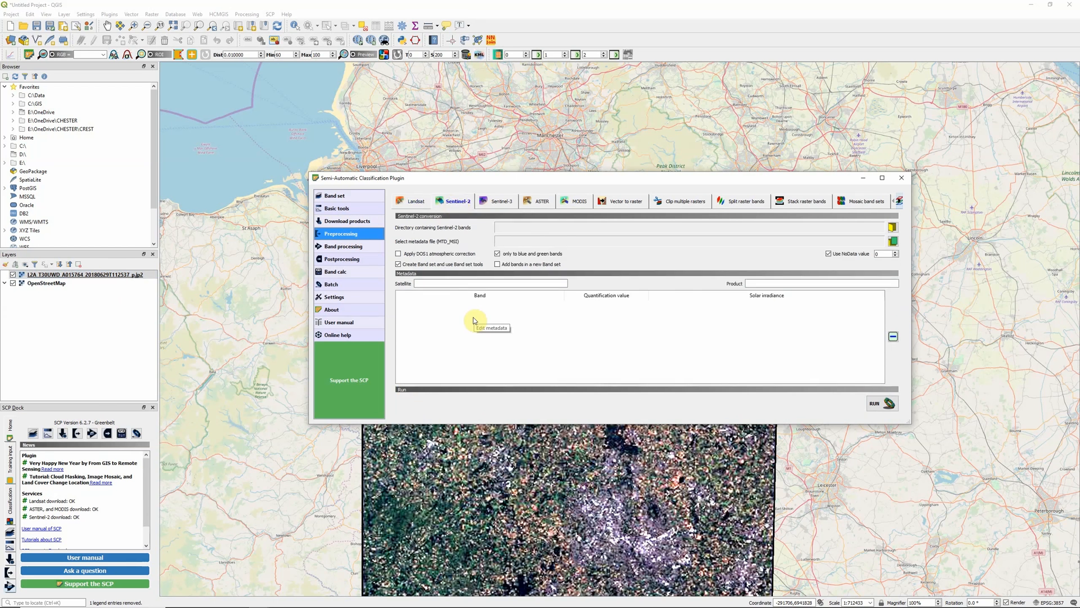
mouse_move(480, 331)
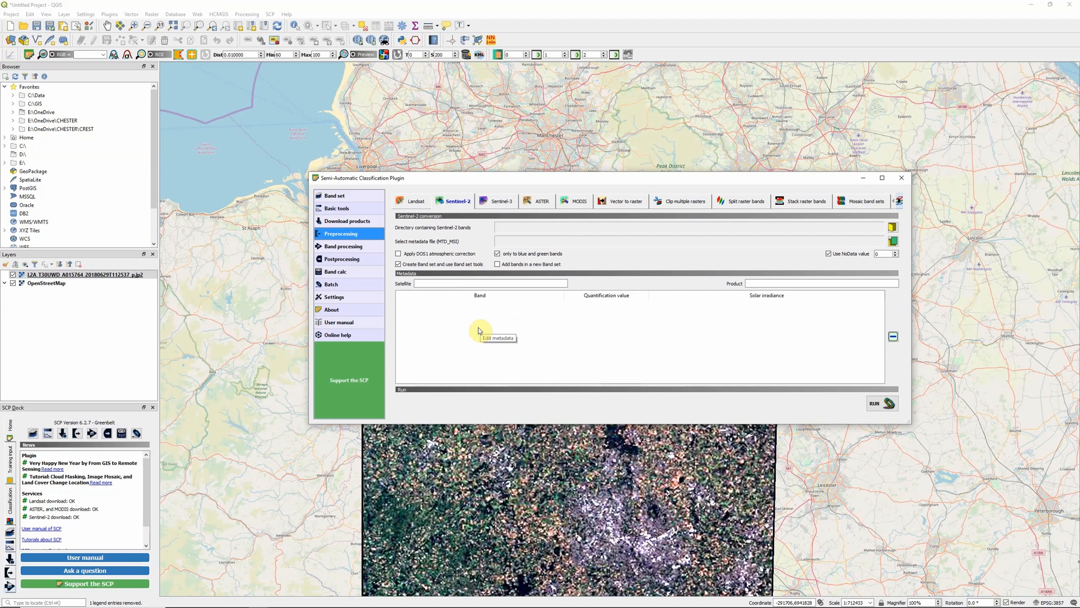
mouse_move(474, 342)
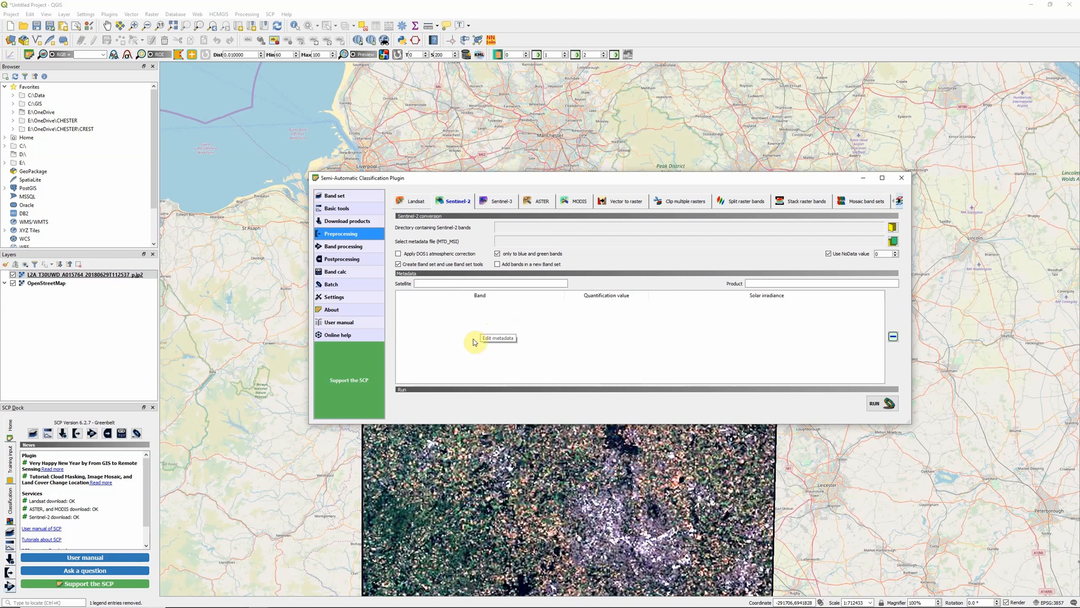
mouse_move(441, 271)
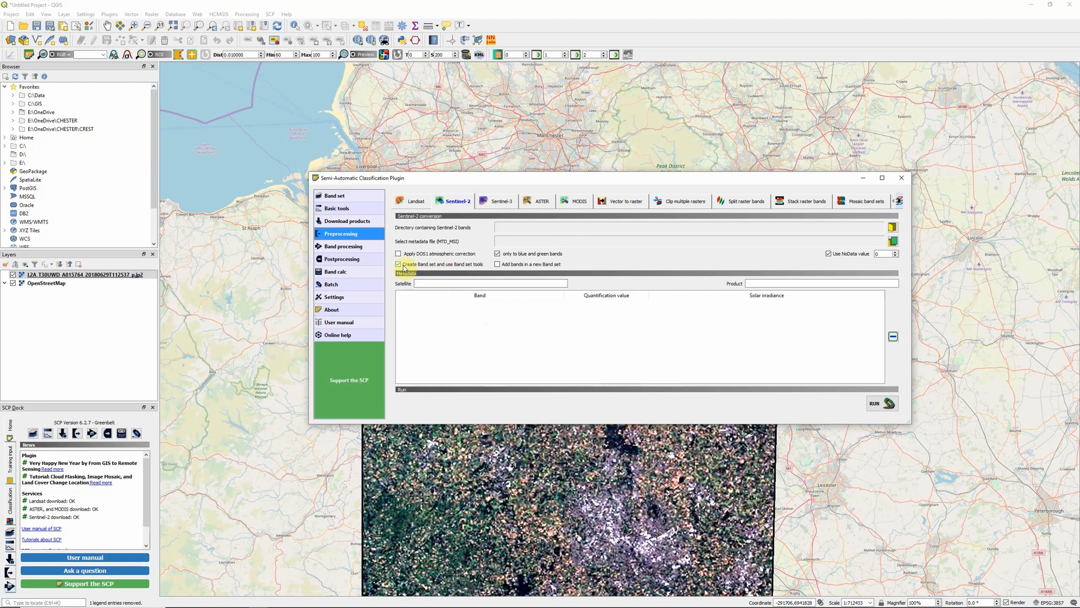
mouse_move(428, 275)
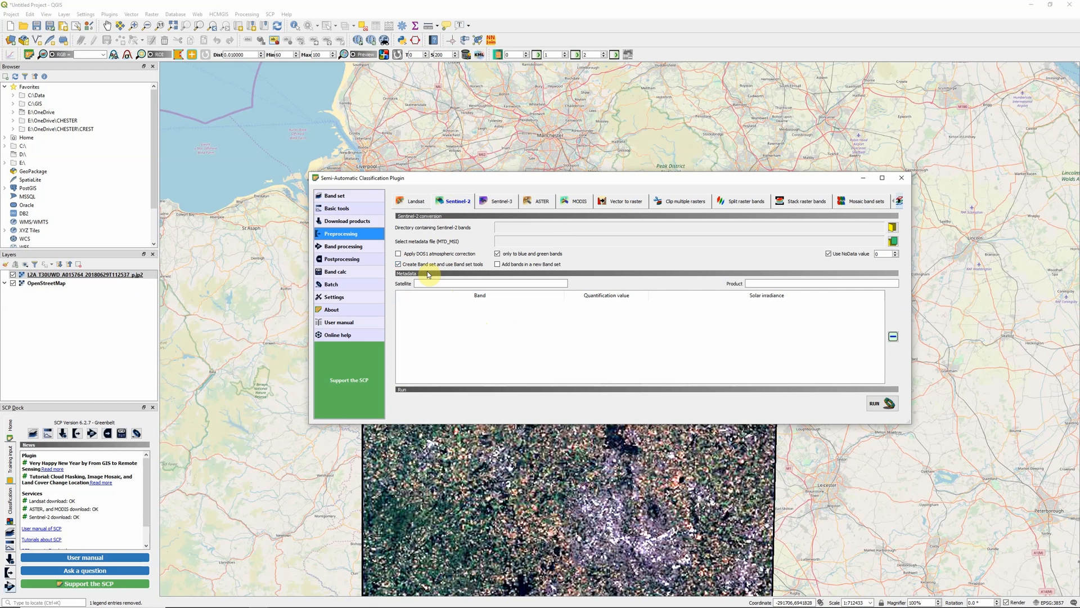
On Download products, uncheck 'Preprocess images' while keeping 'Load bands in QGIS' enabled.
click(347, 221)
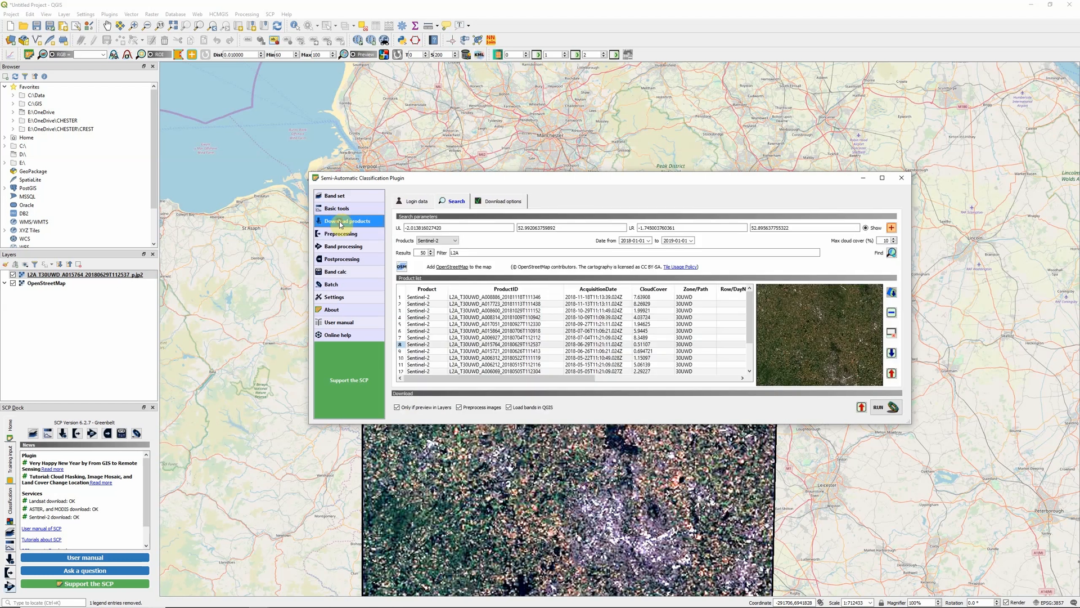
mouse_move(460, 406)
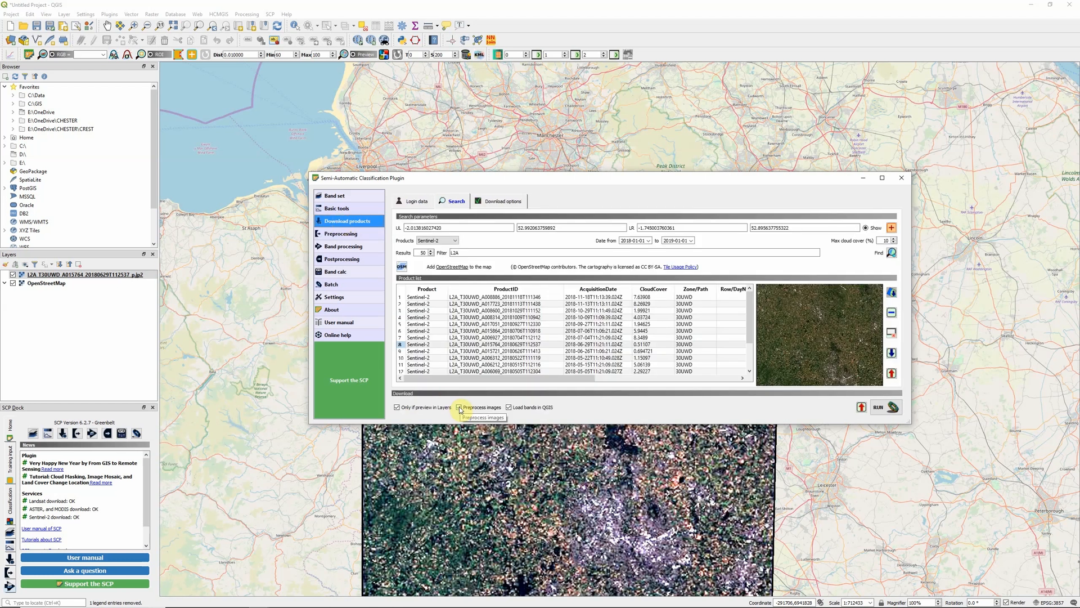
click(459, 406)
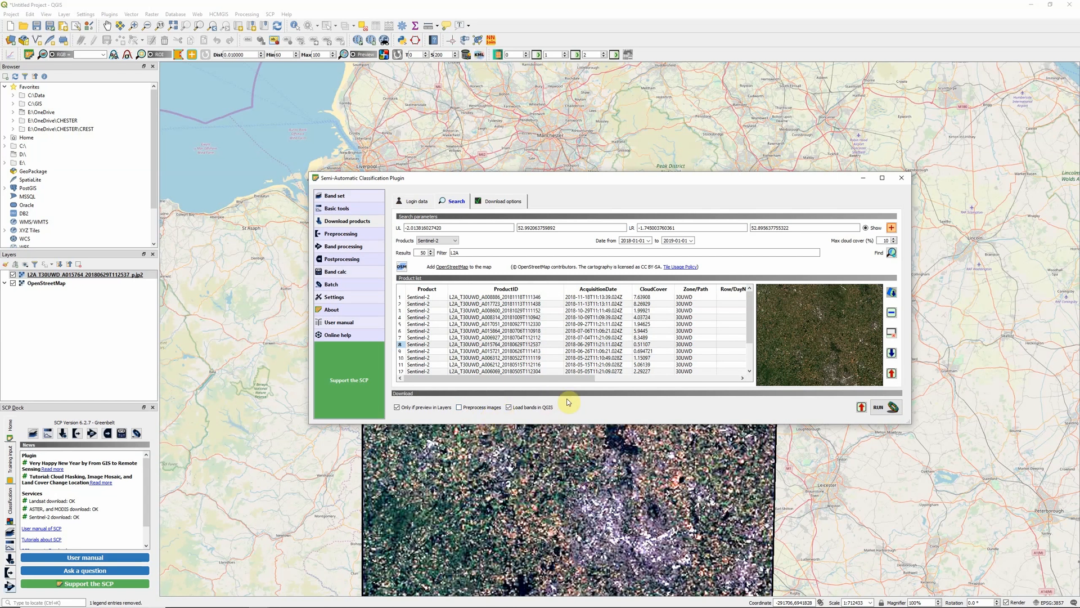
mouse_move(572, 417)
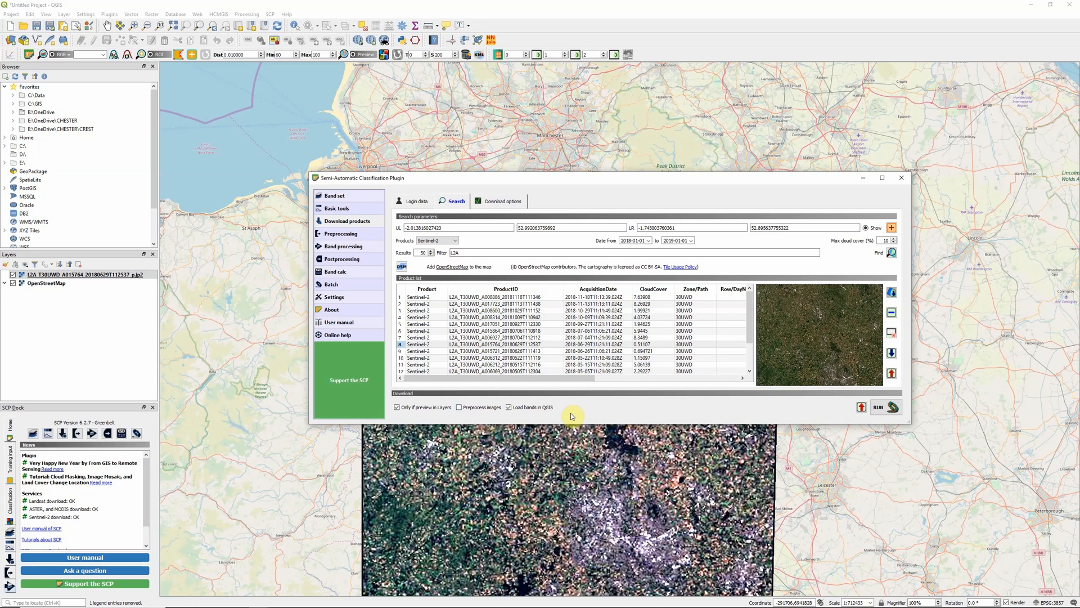
click(509, 408)
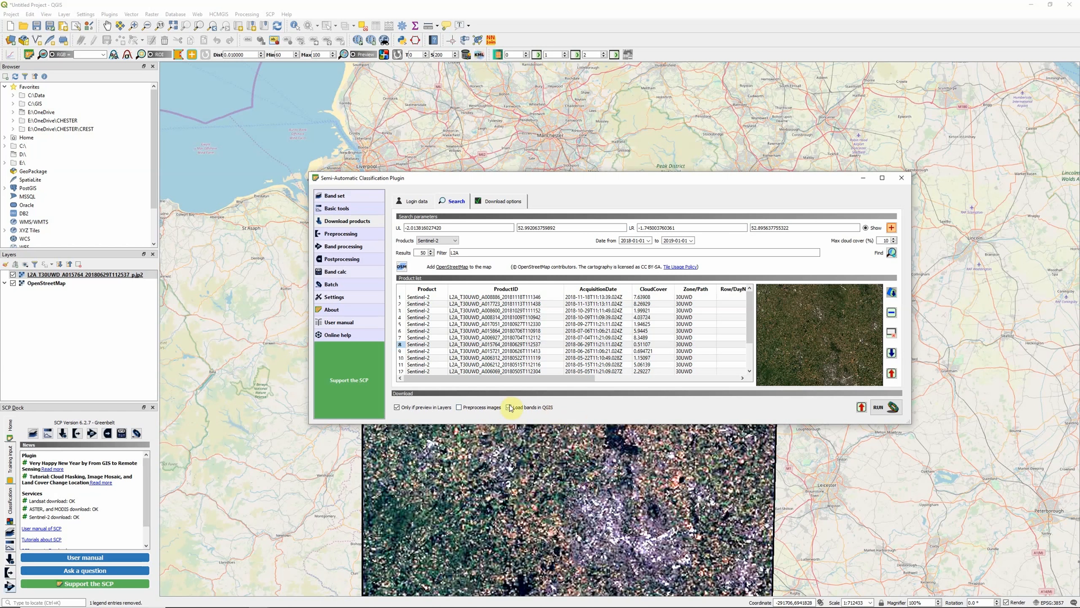
click(509, 407)
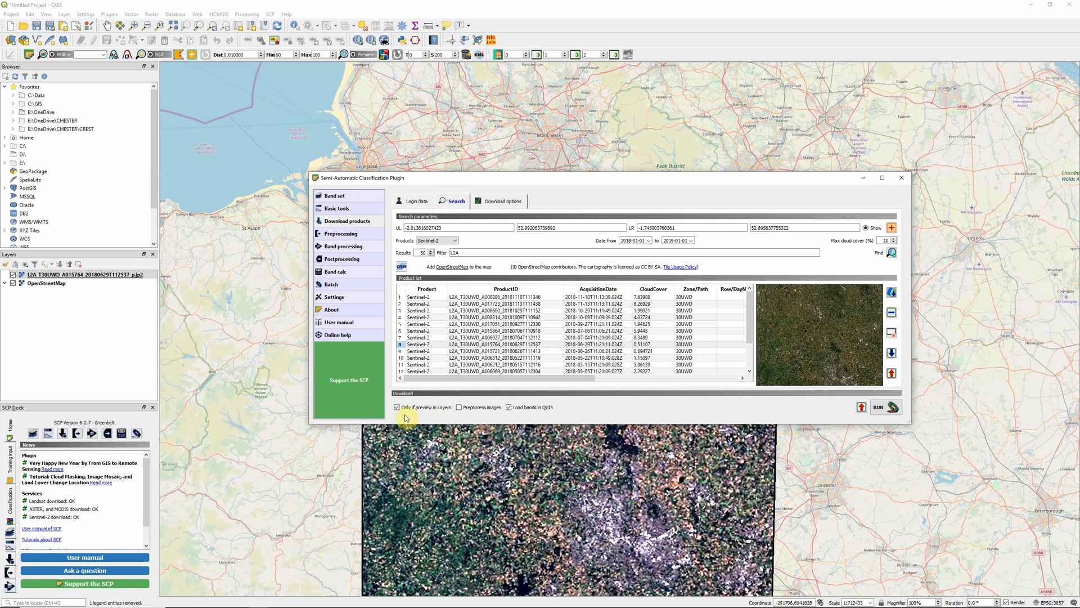
mouse_move(142, 312)
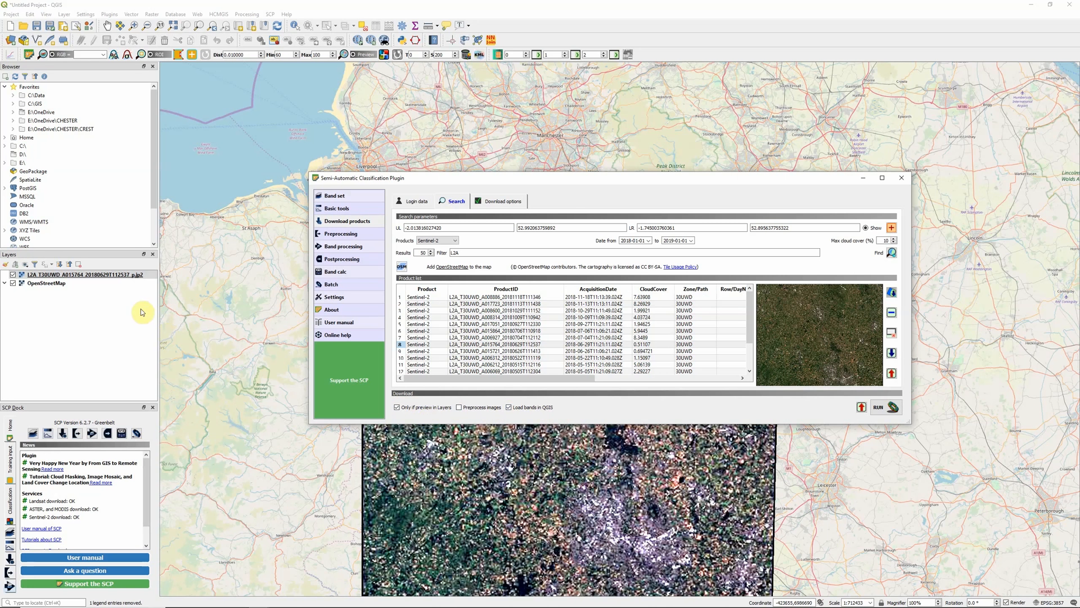
mouse_move(524, 459)
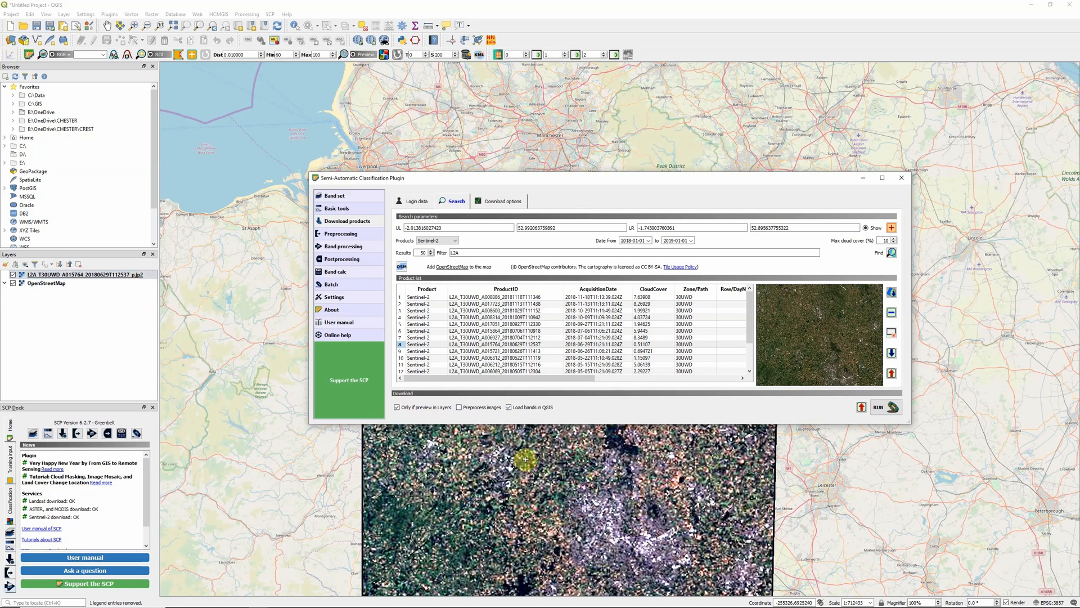
mouse_move(892, 419)
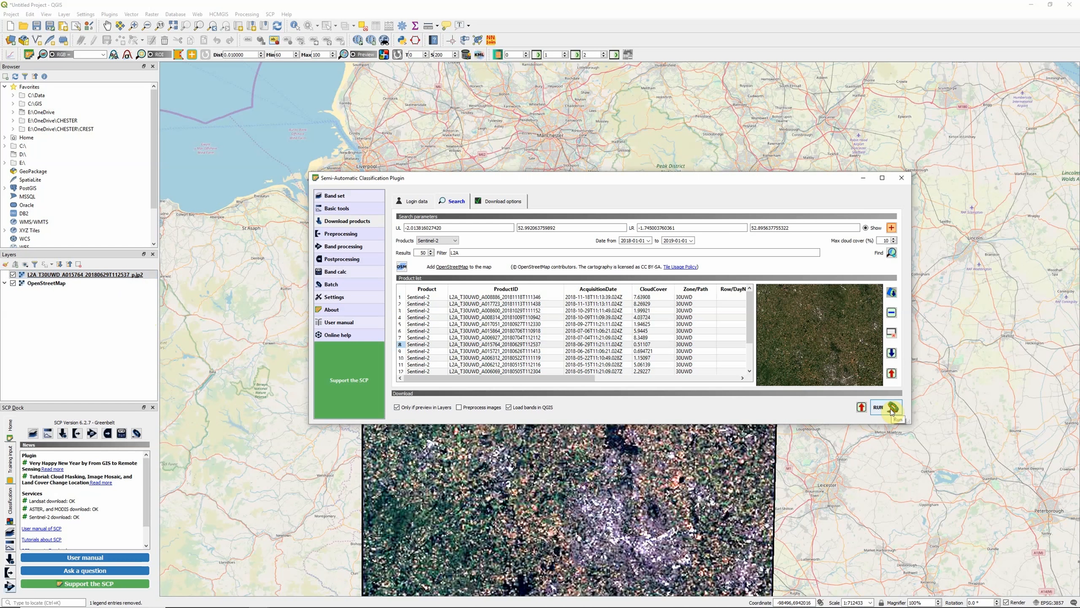
Run the download and choose C:\Data\Sentinel as the destination folder.
click(879, 407)
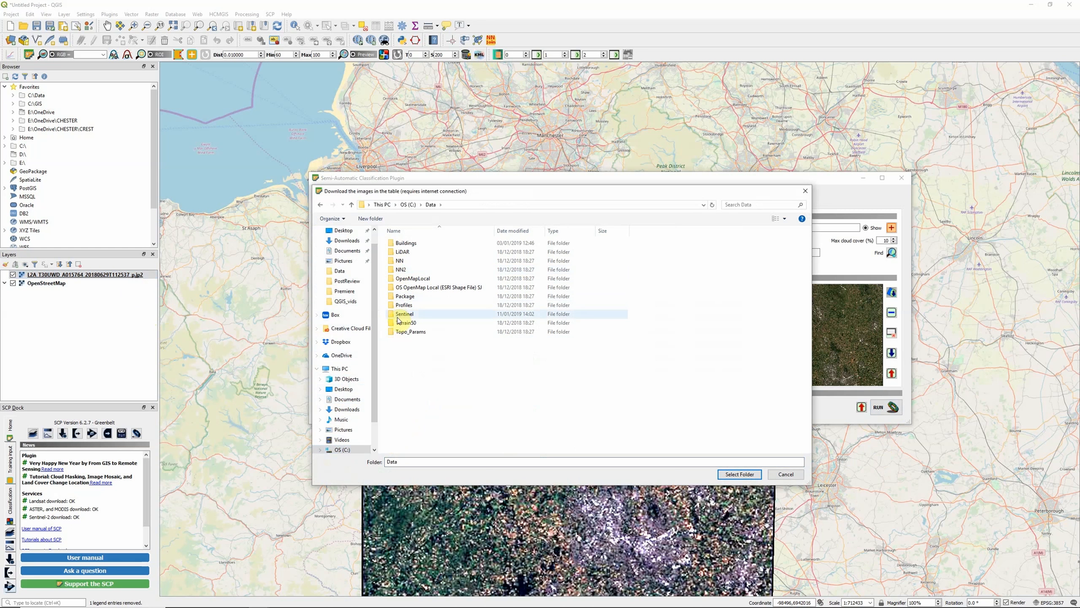
click(405, 314)
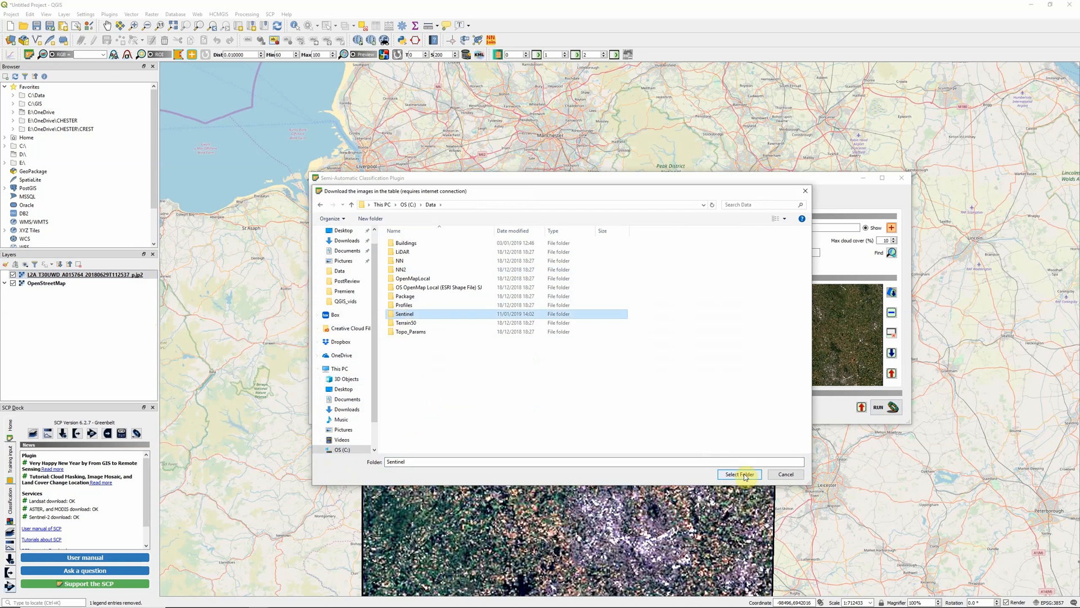
click(738, 474)
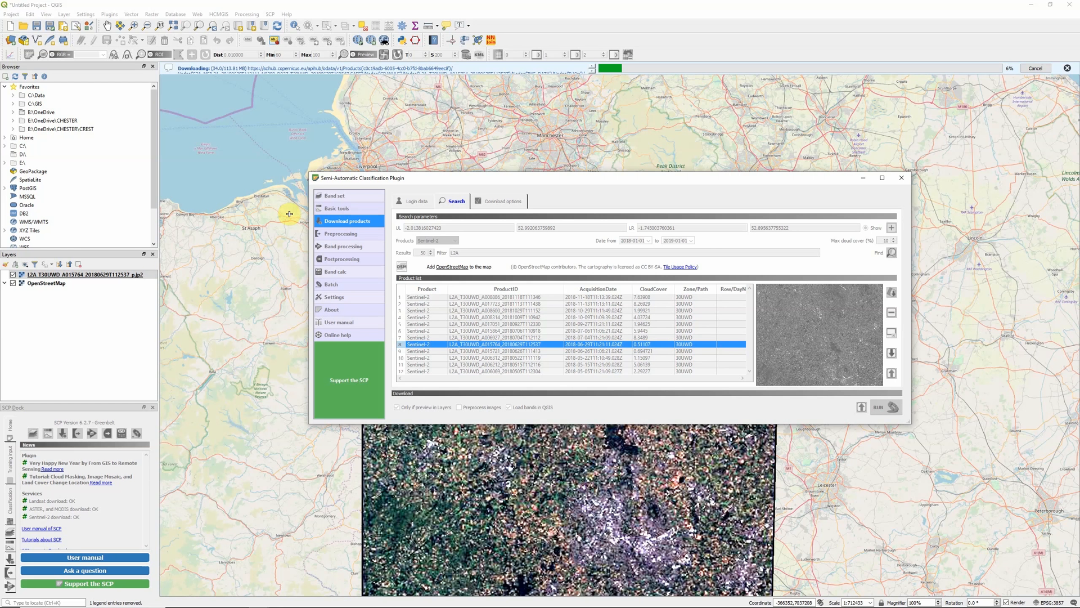
Close the SCP window and collapse all layers to list bands B01–B12.
click(879, 406)
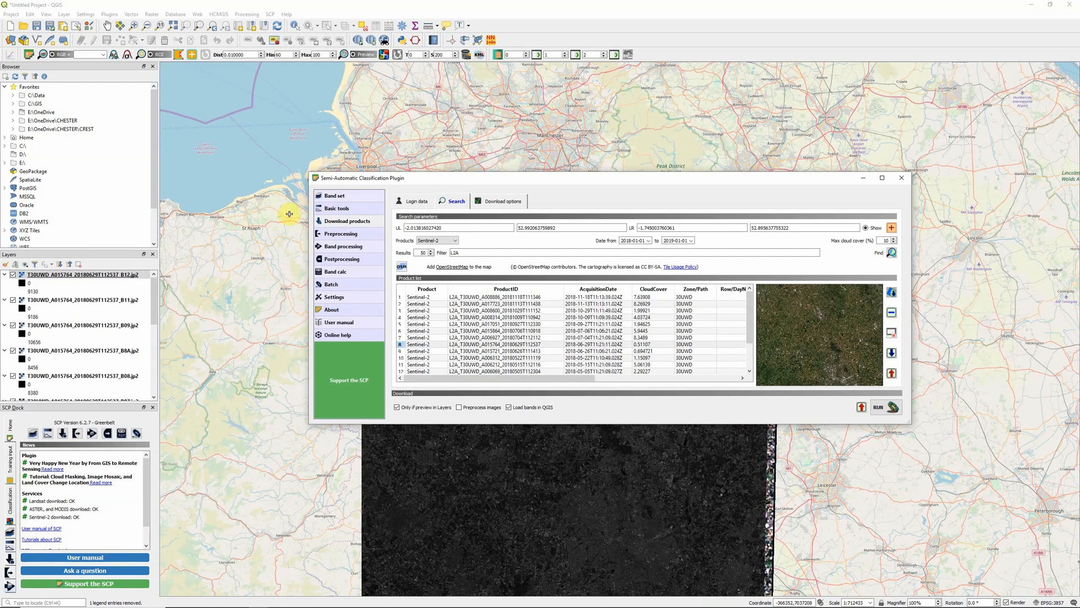
mouse_move(630, 14)
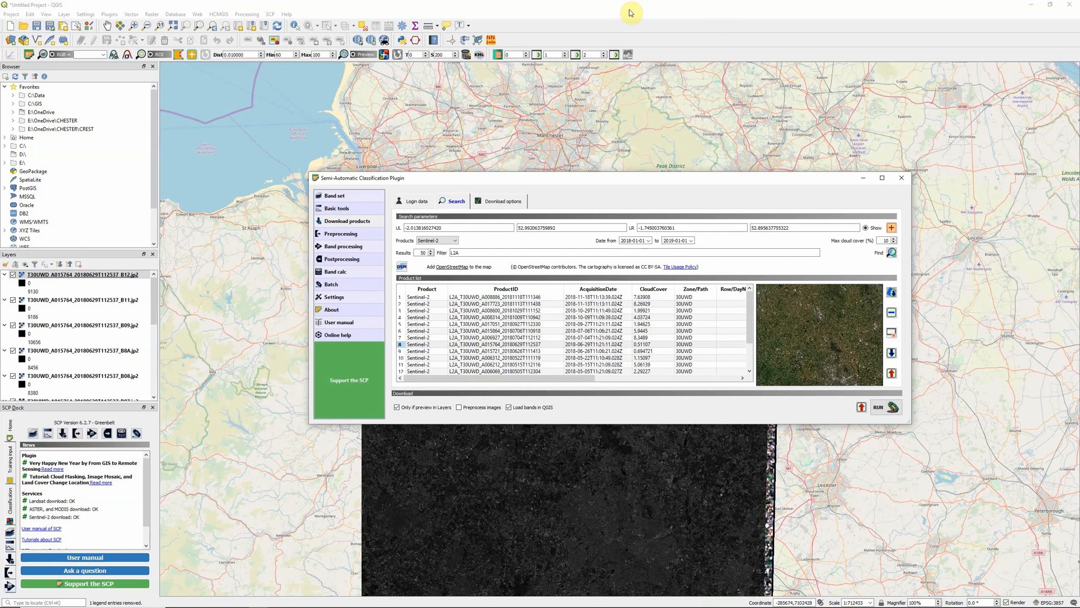
mouse_move(901, 178)
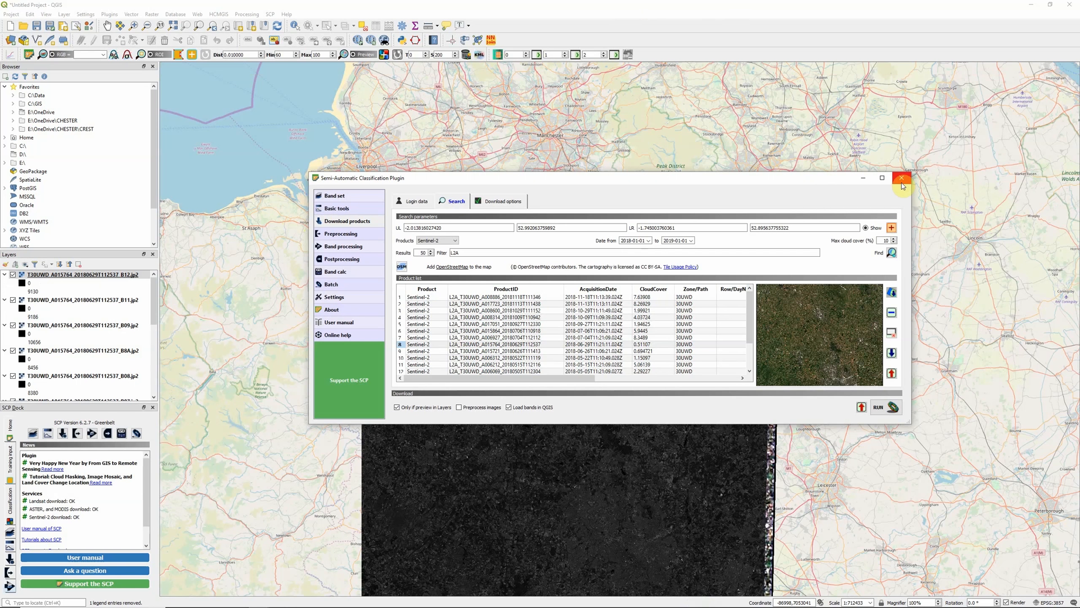
click(901, 177)
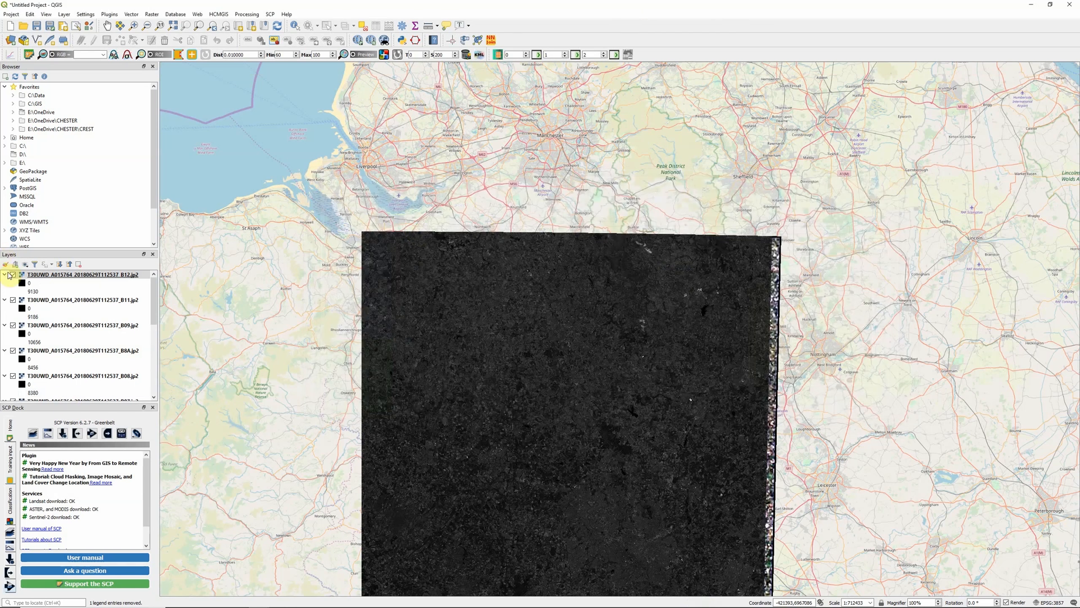
click(4, 275)
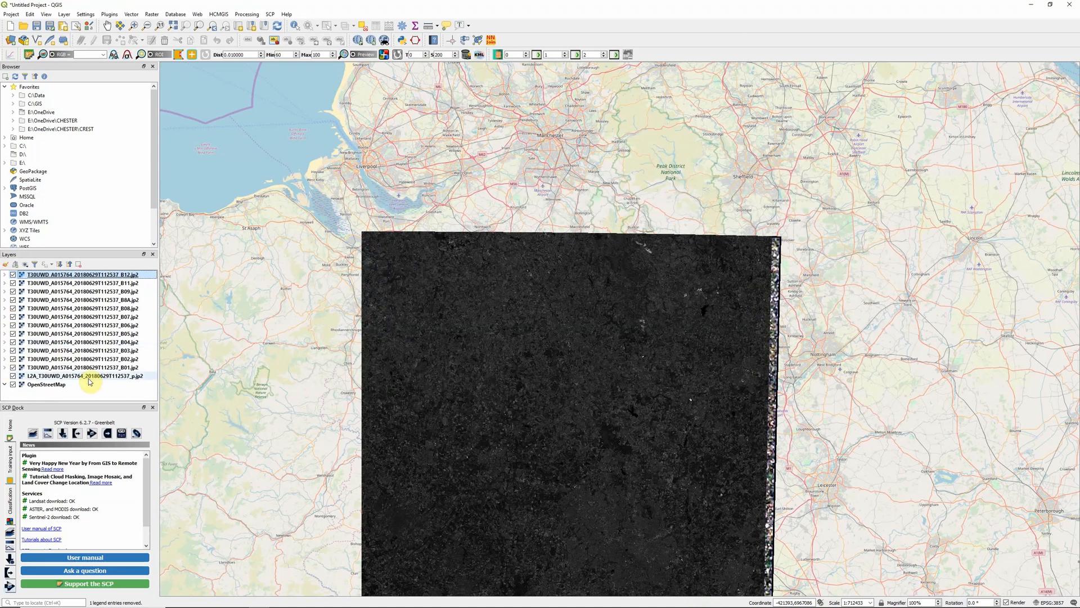
Remove the L2A preview layer, leaving only the band layers over OpenStreetMap.
right_click(84, 376)
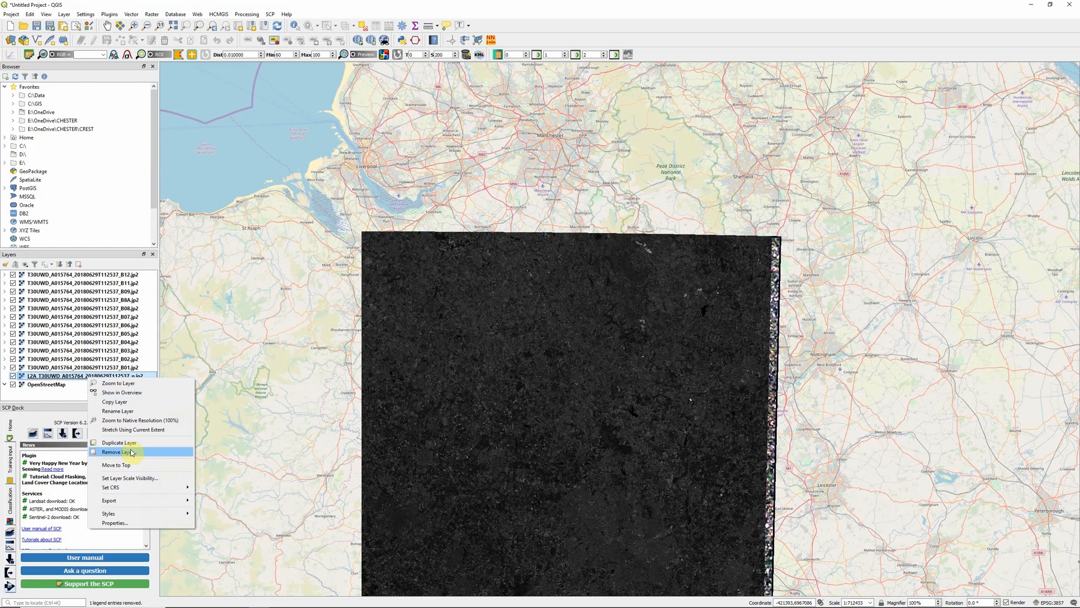
click(116, 453)
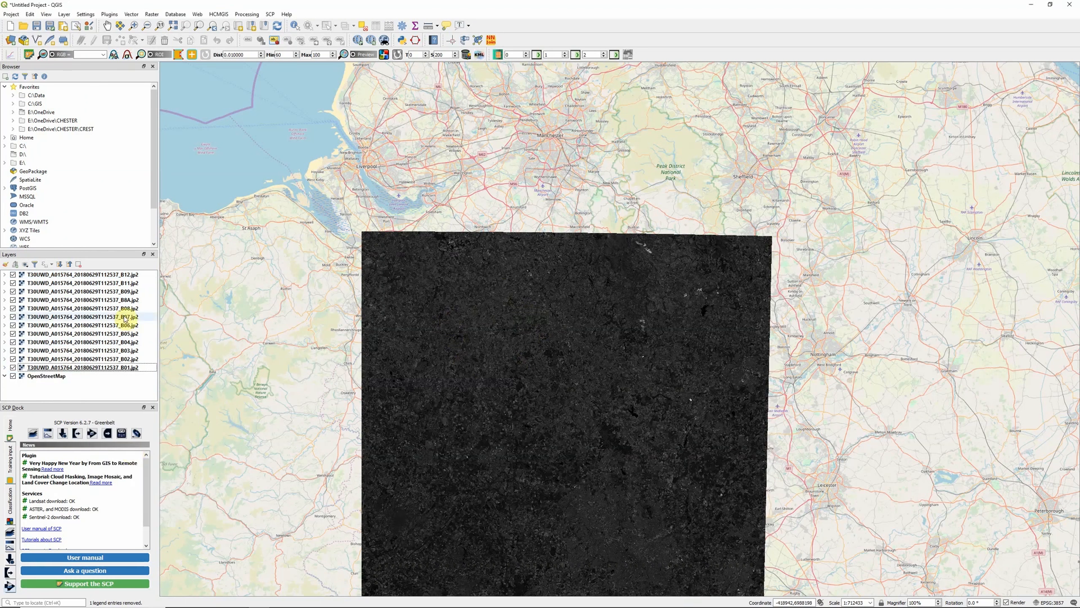
click(83, 366)
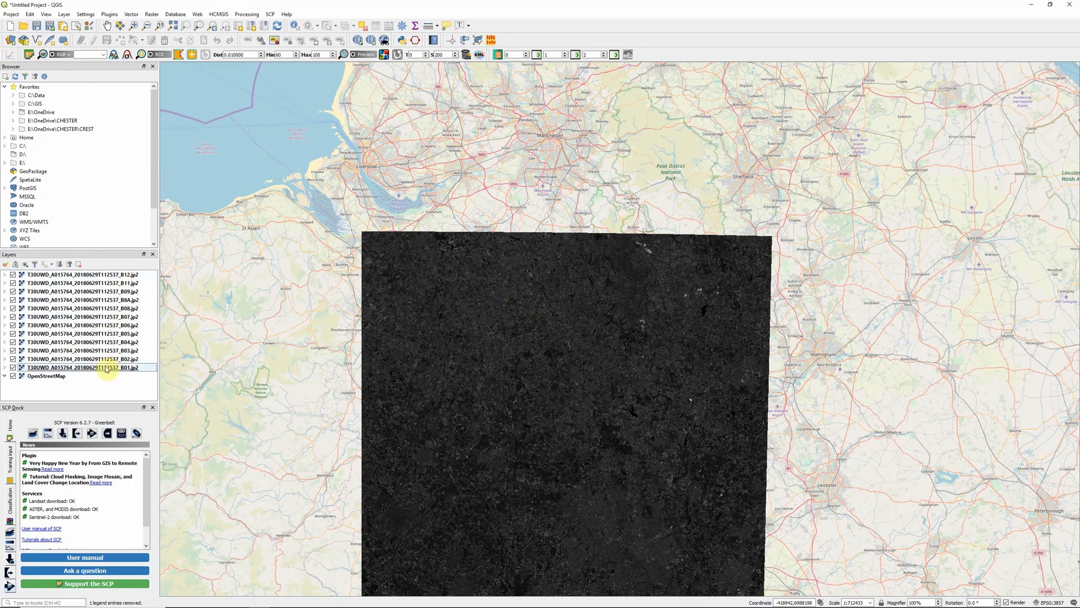
mouse_move(107, 366)
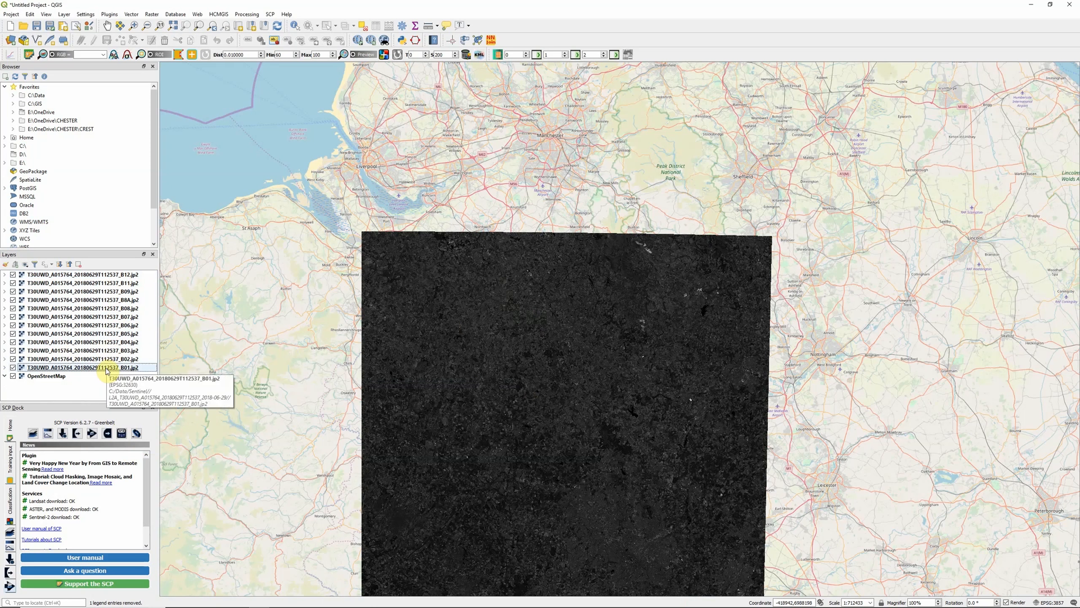
mouse_move(103, 45)
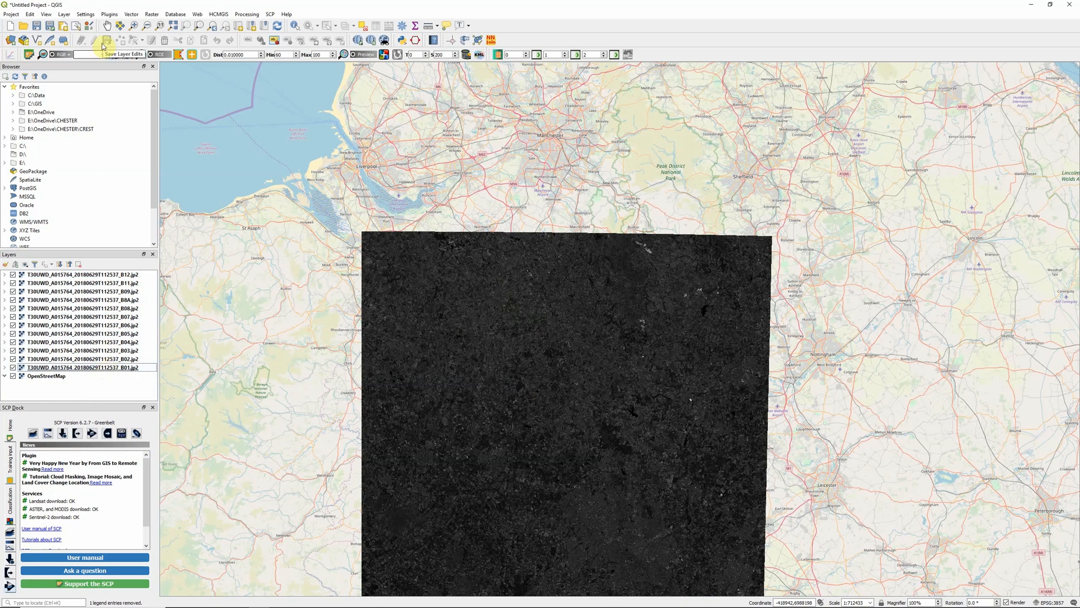